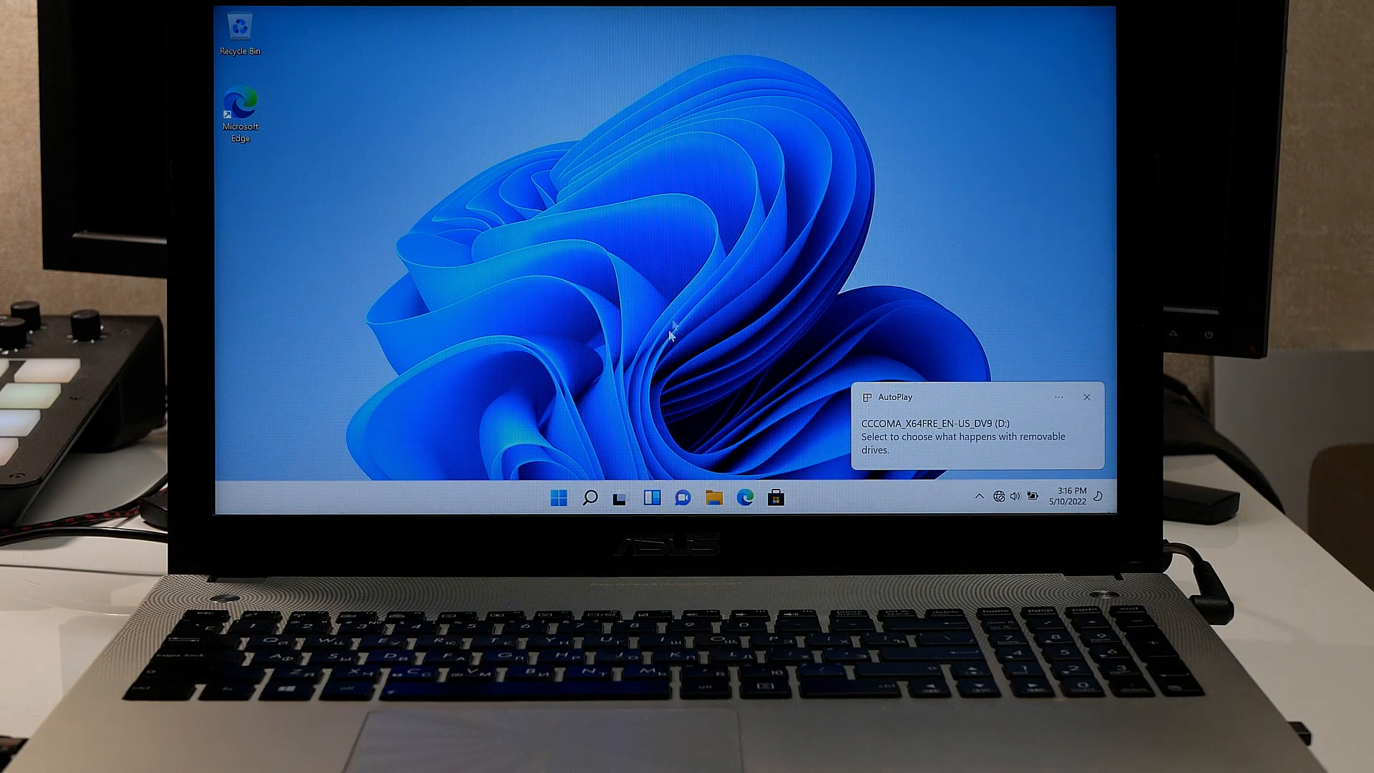
Open Device Manager from the Start button's quick link menu.
right_click(558, 497)
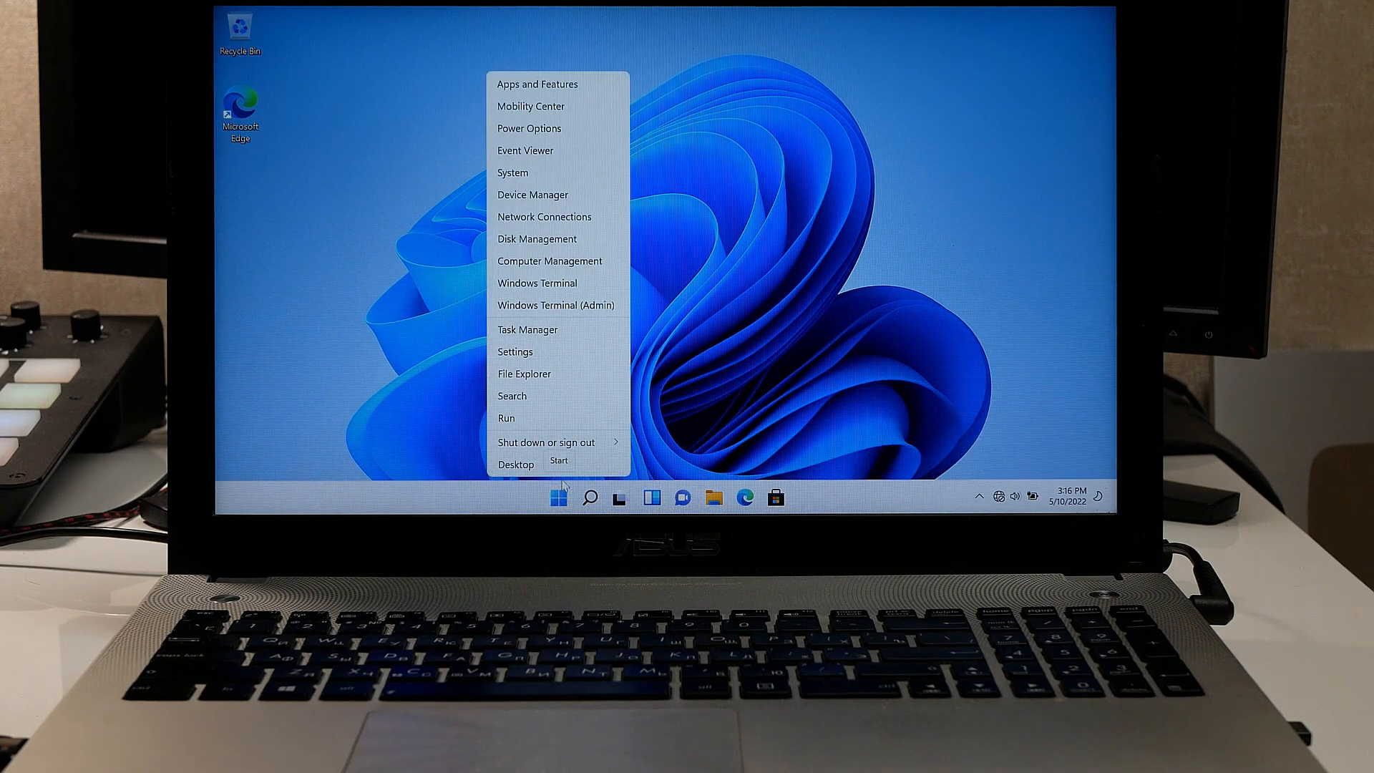
mouse_move(543, 195)
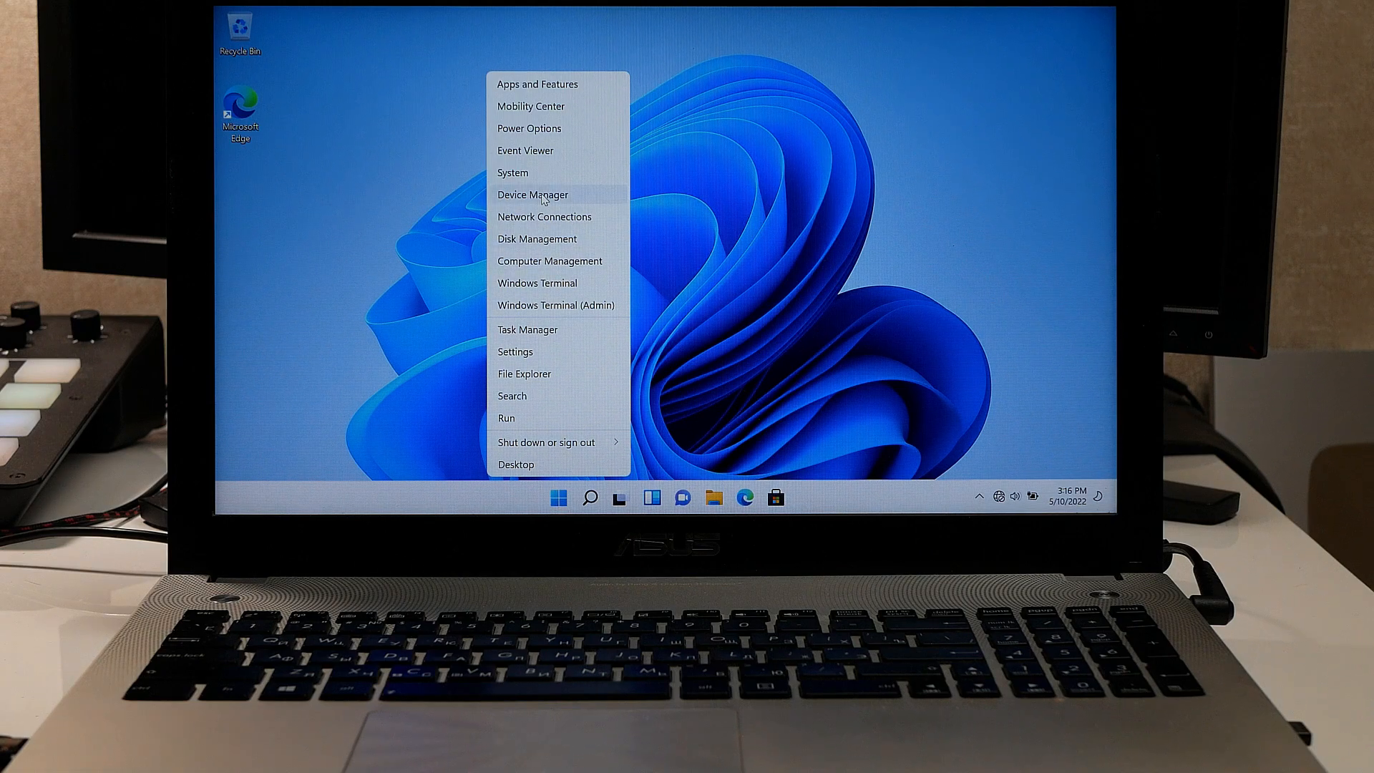
left_click(531, 195)
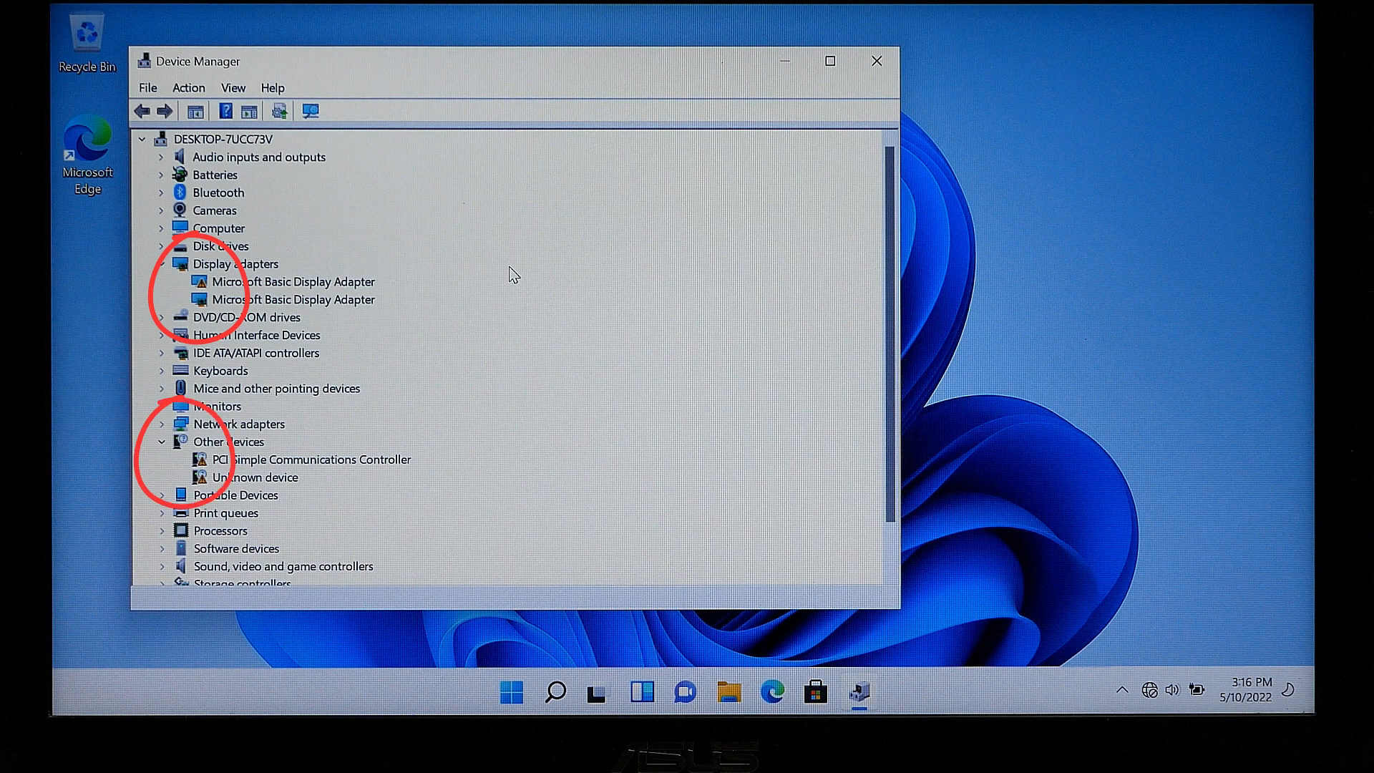
mouse_move(489, 280)
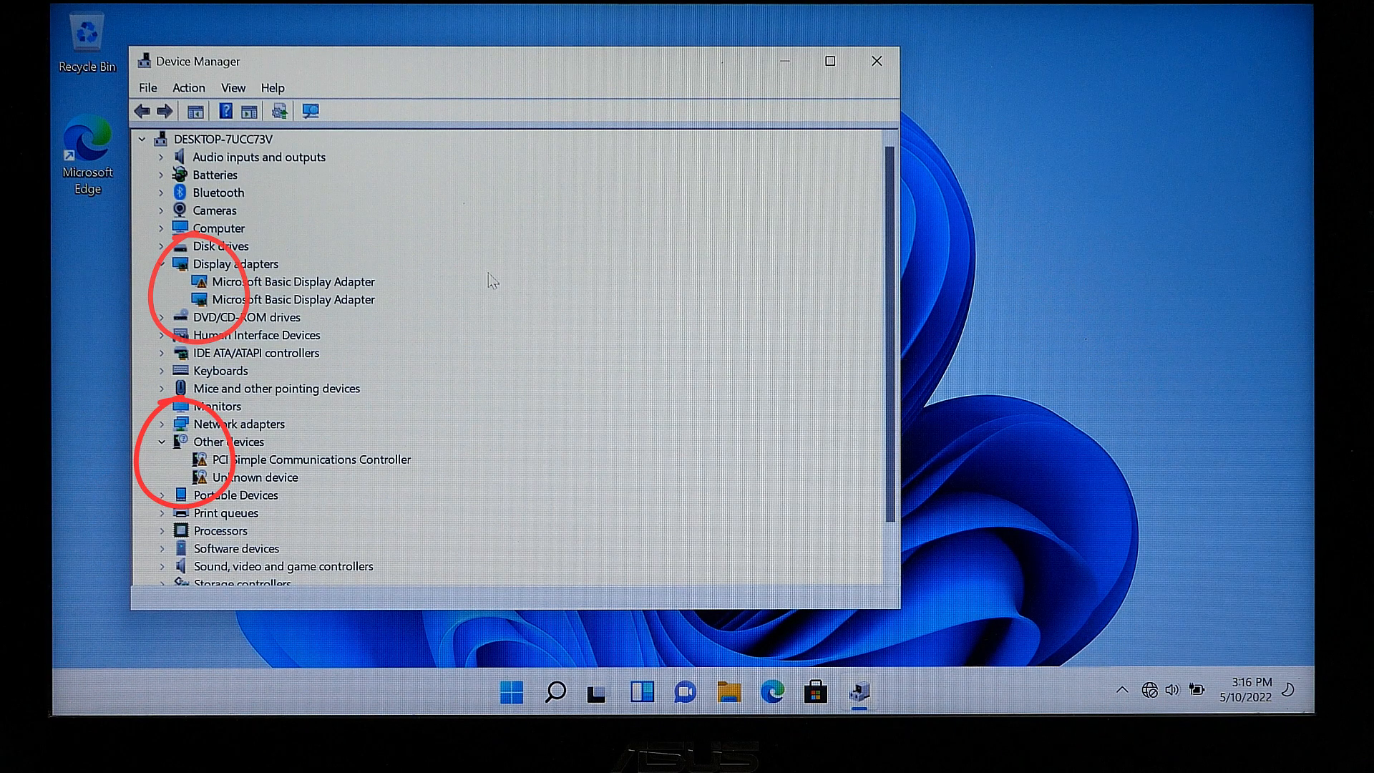
Point the first Microsoft Basic Display Adapter's driver update at D:\mydrivers.
right_click(294, 281)
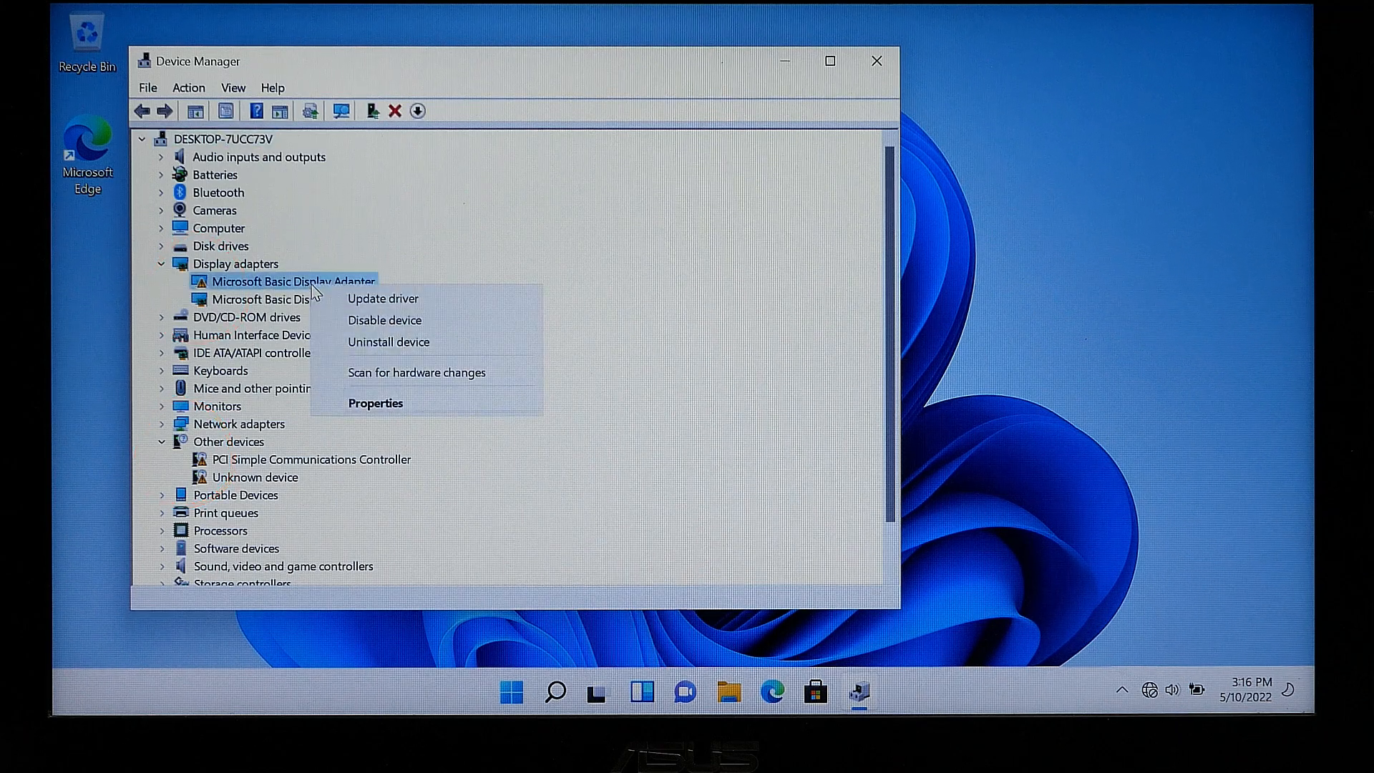
mouse_move(382, 297)
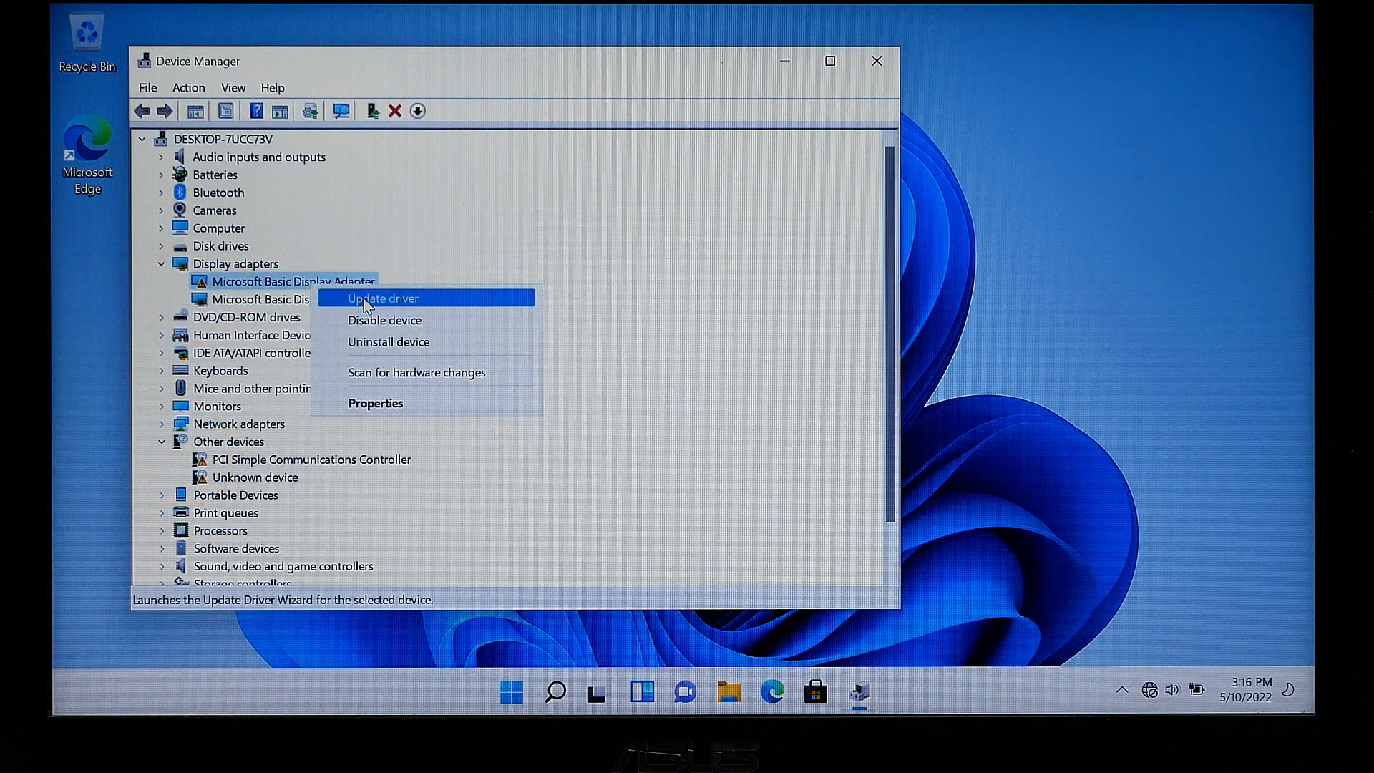
left_click(382, 297)
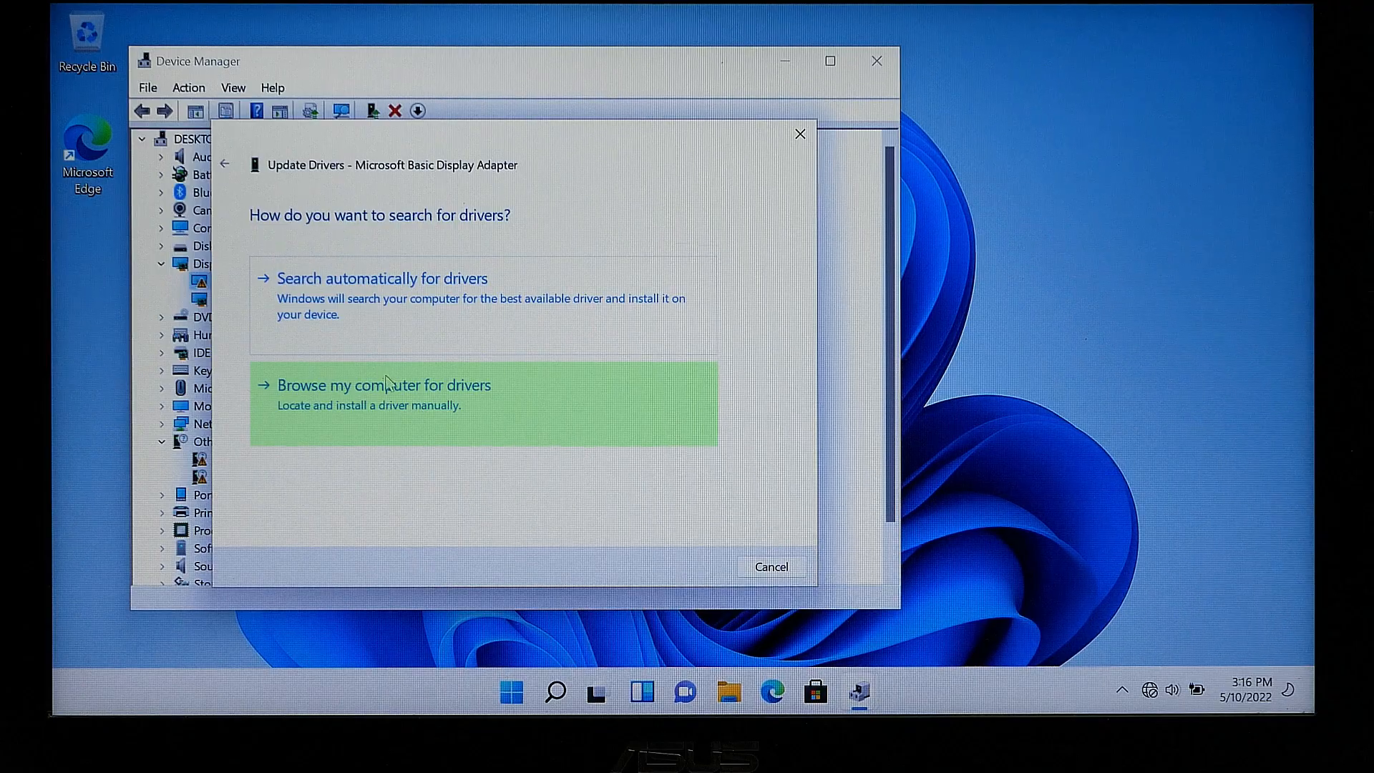
left_click(383, 385)
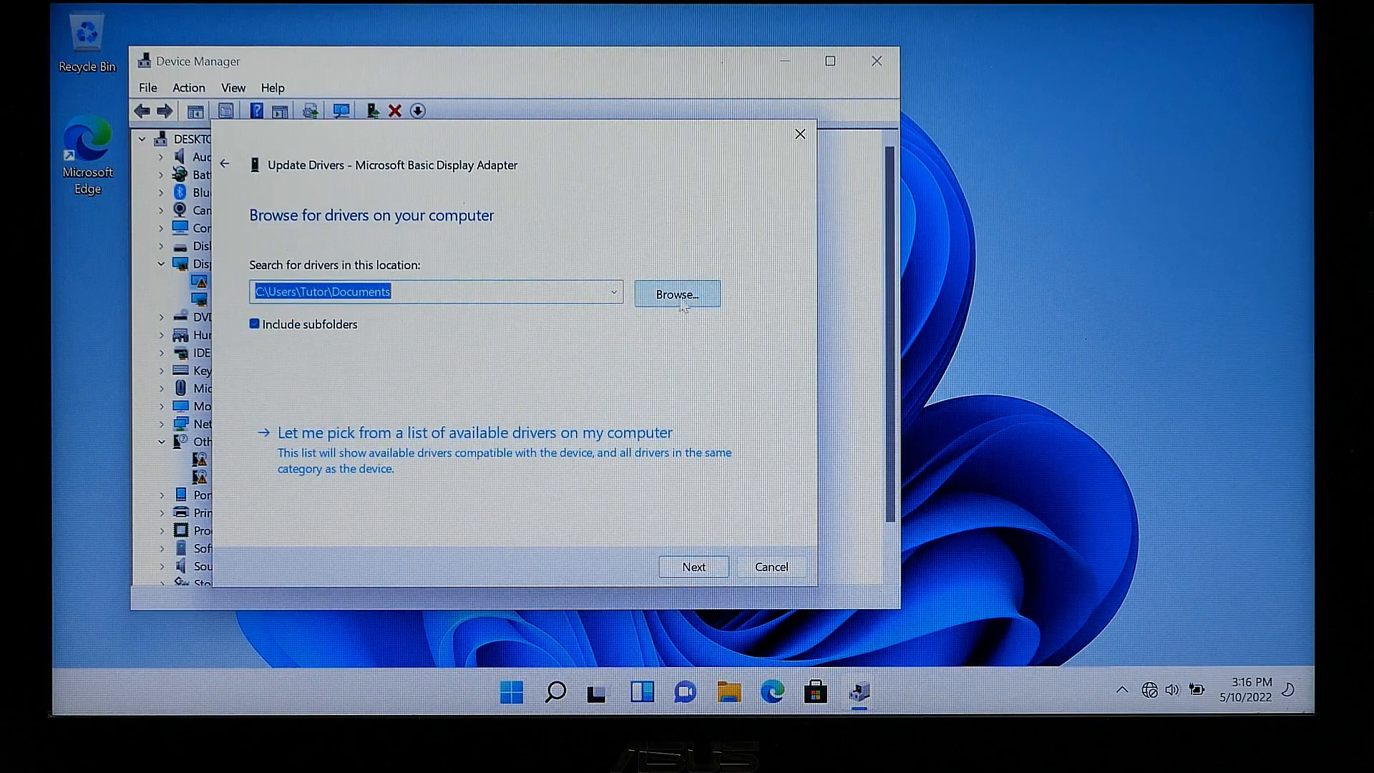
left_click(676, 293)
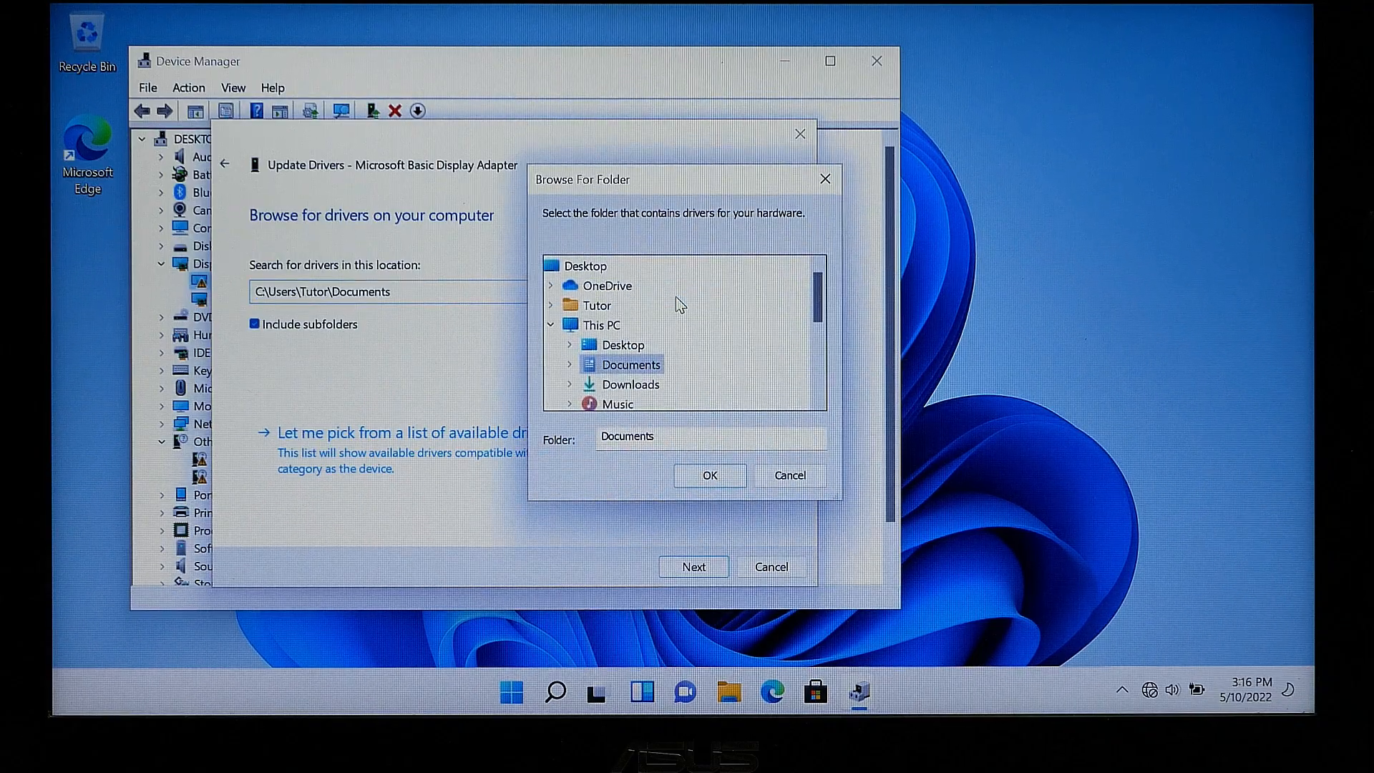
scroll("down", 3)
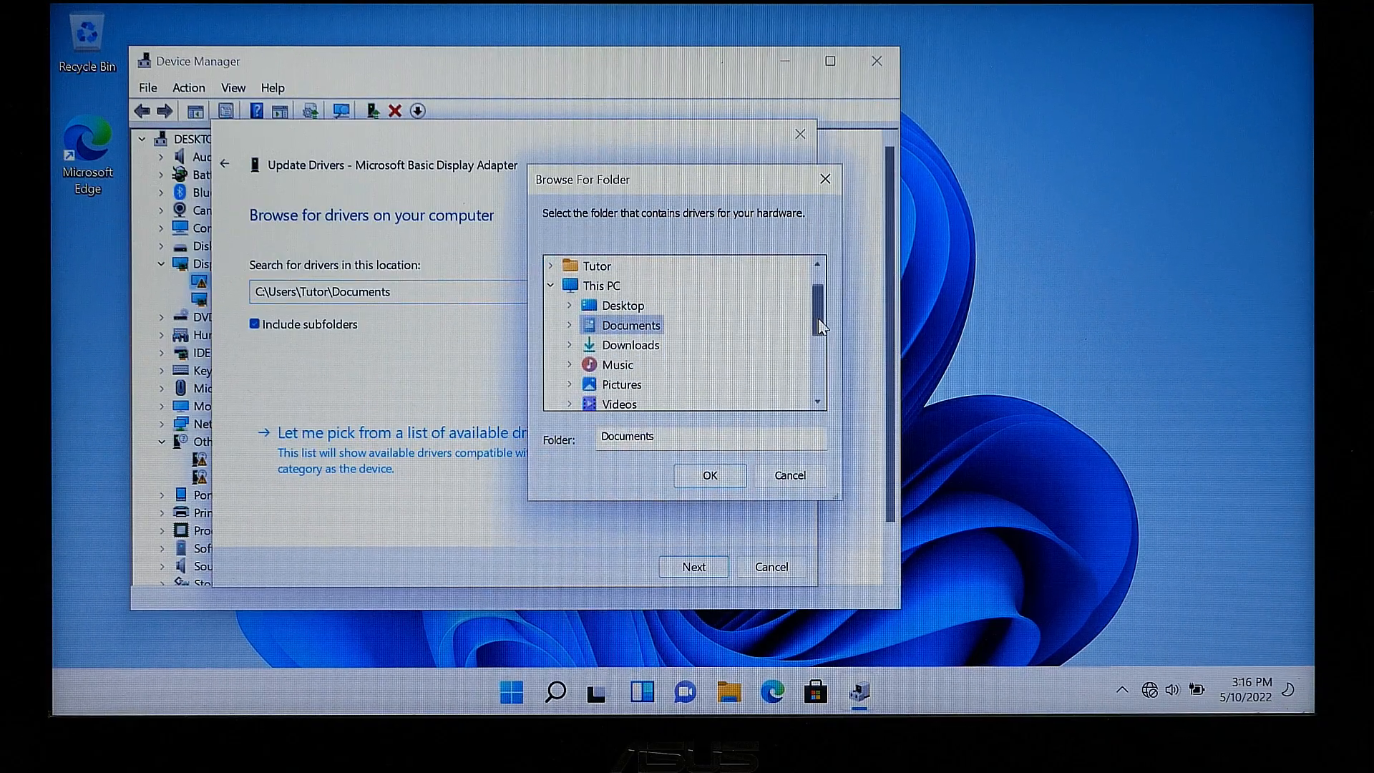
scroll("down", 3)
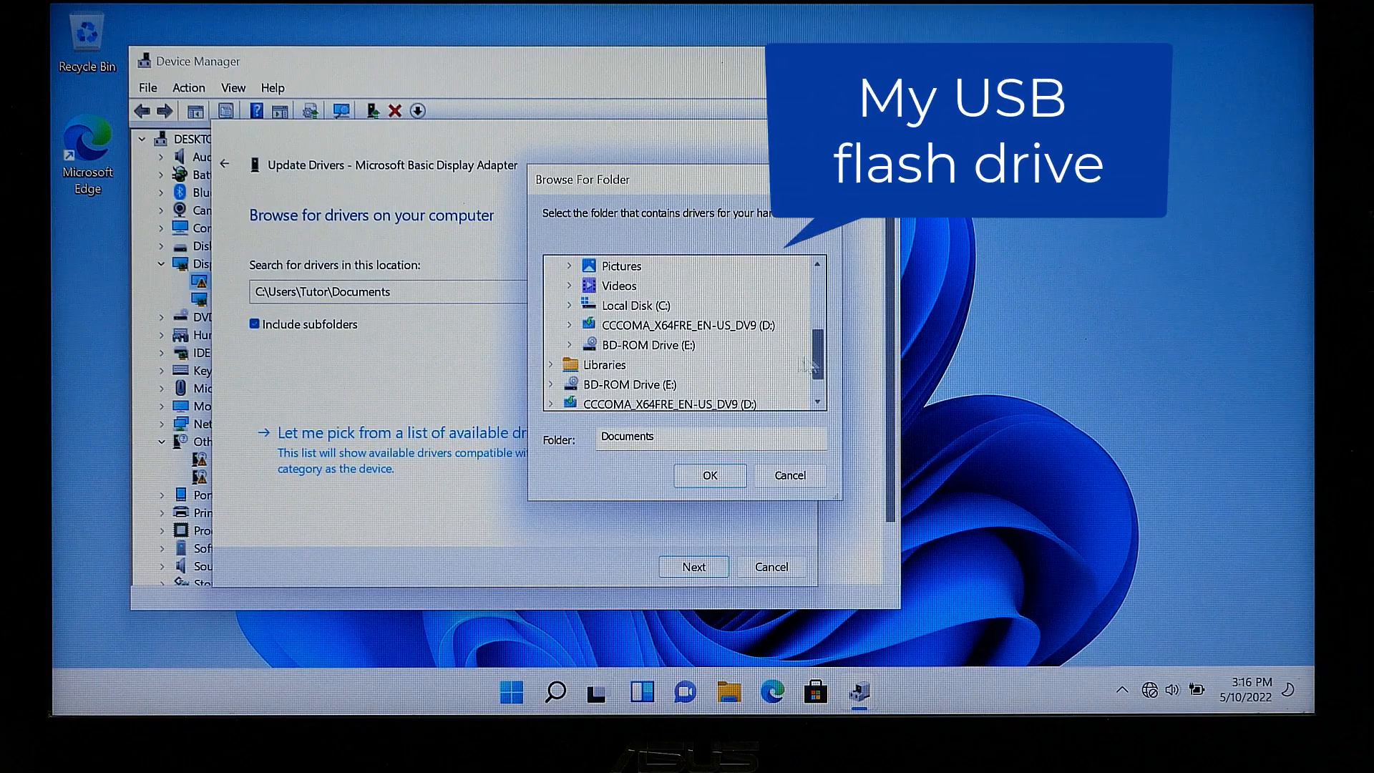
mouse_move(635, 327)
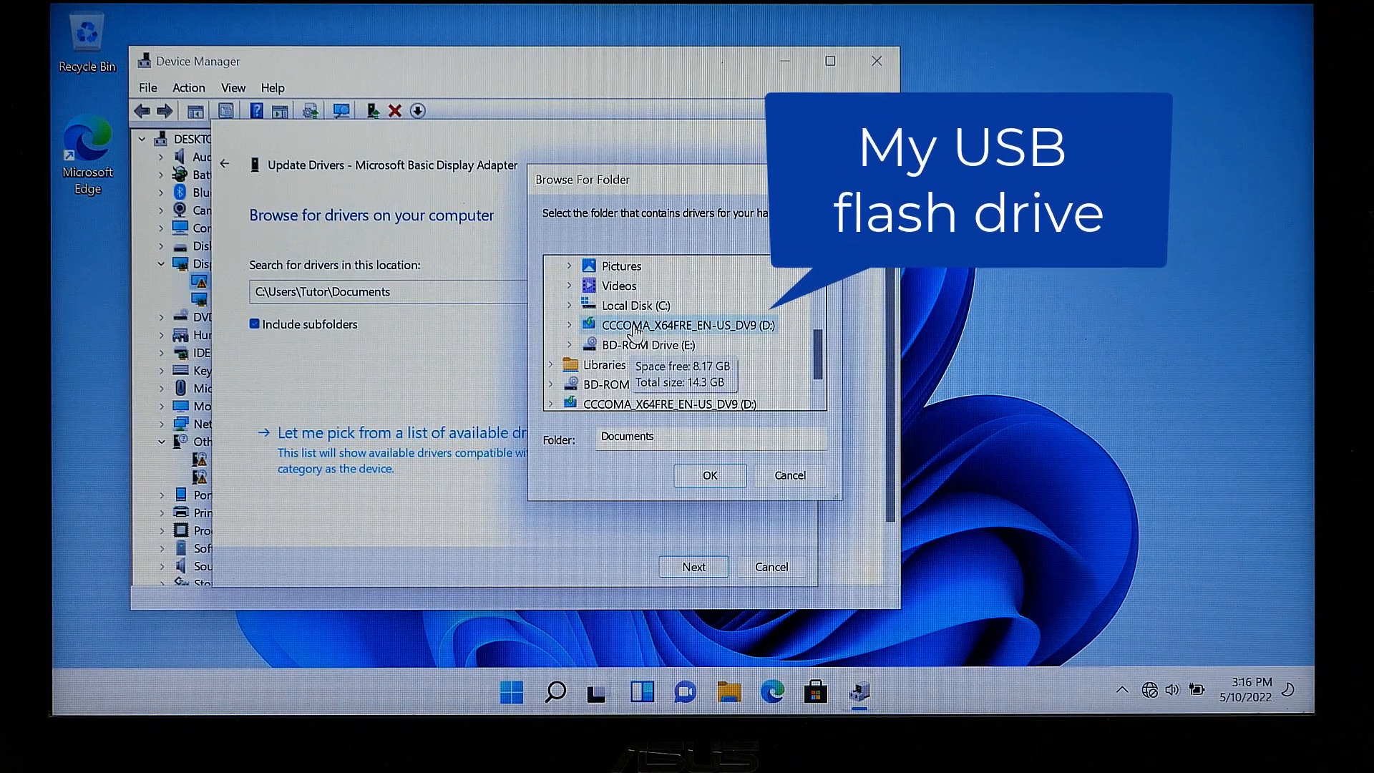
left_click(687, 325)
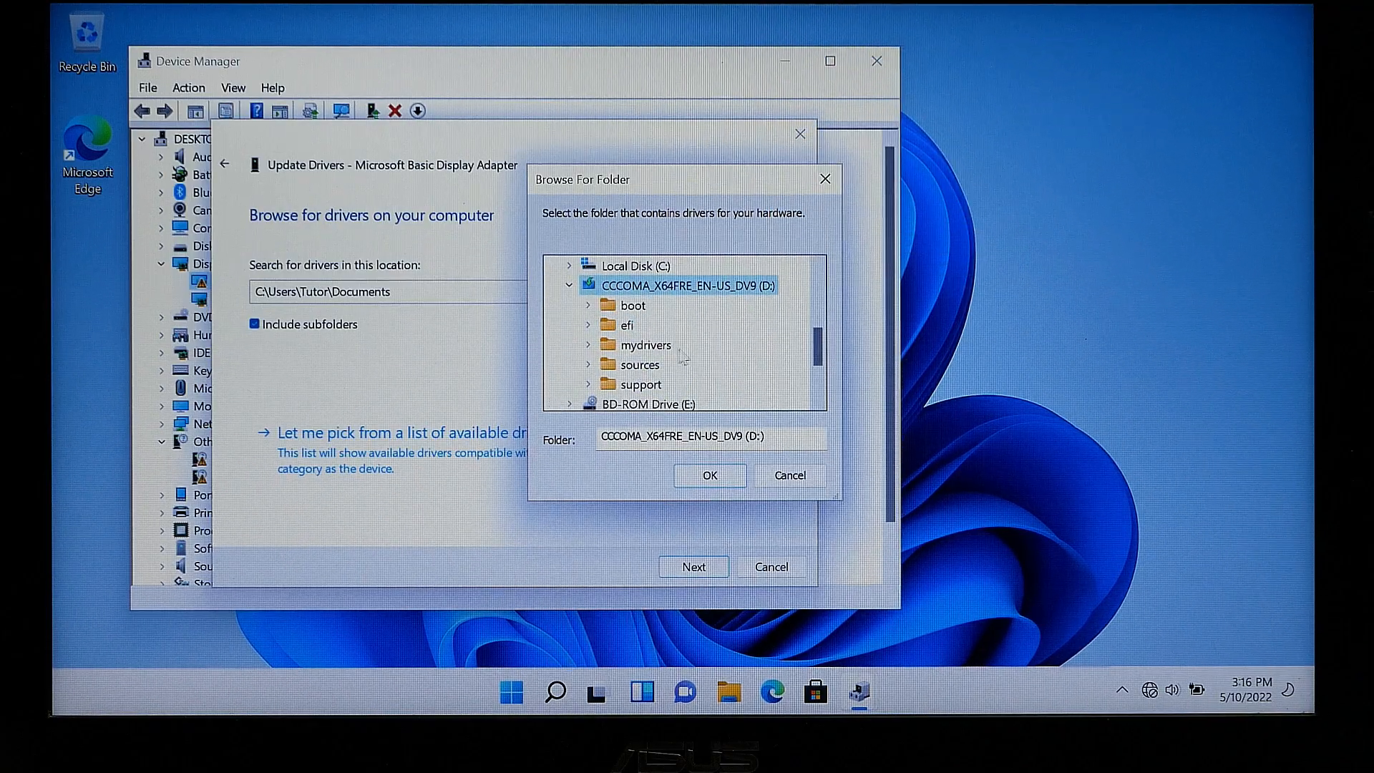
mouse_move(648, 344)
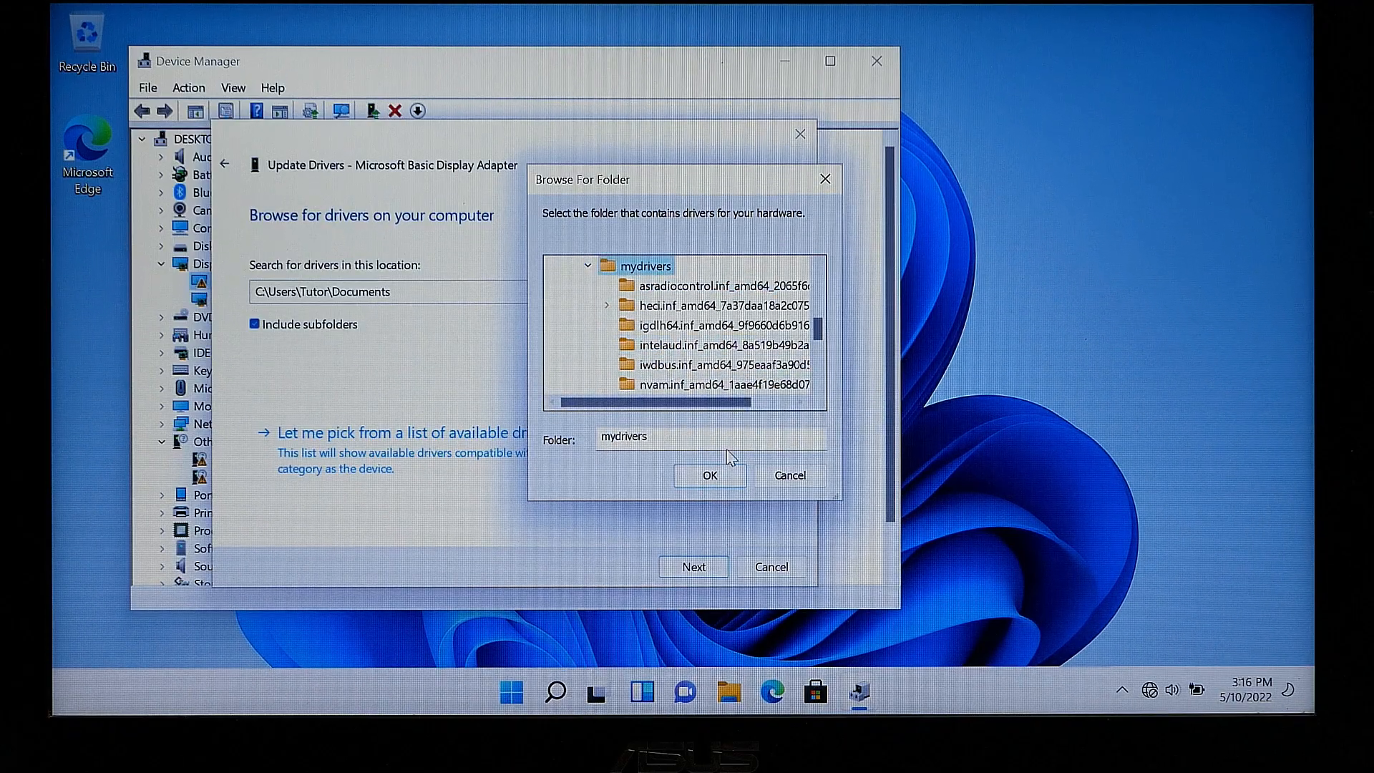
left_click(710, 475)
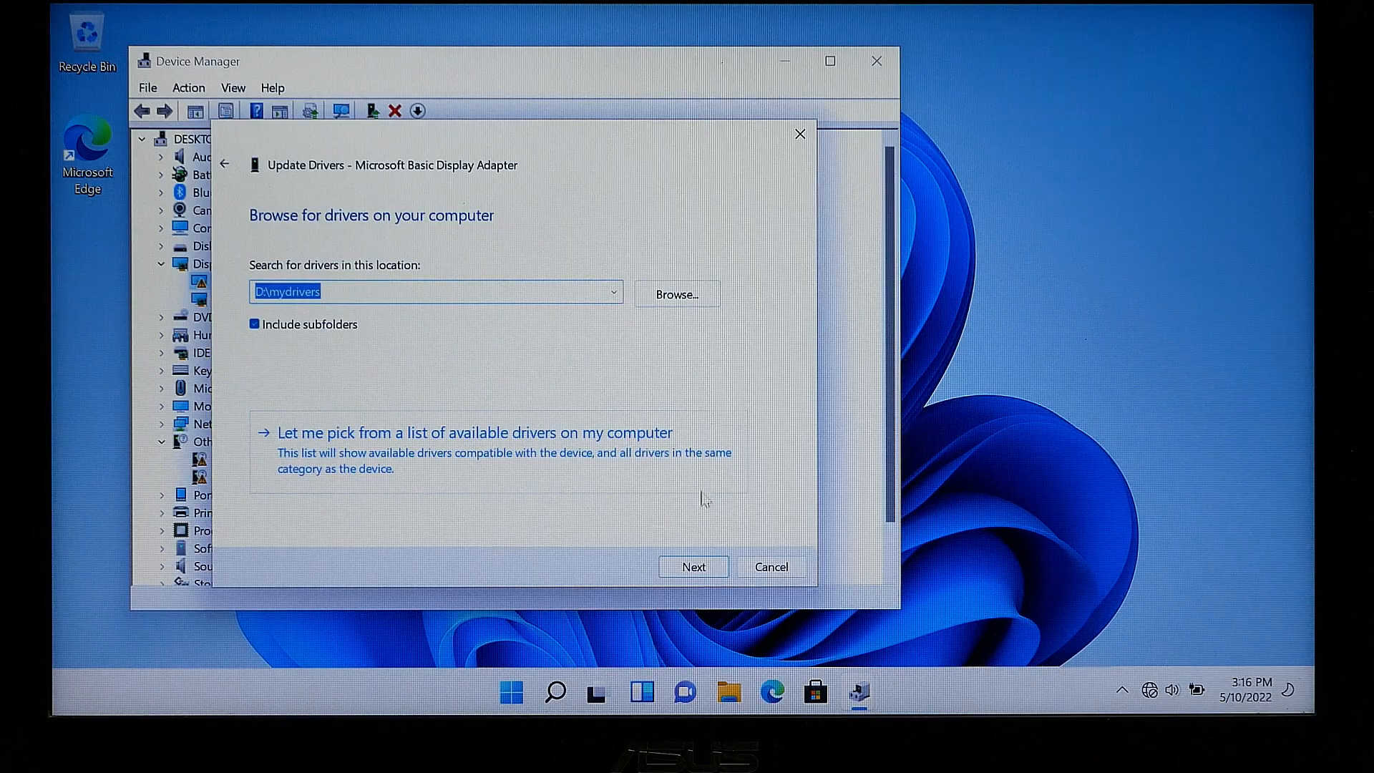
Install the NVIDIA GeForce GT 635M driver from D:\mydrivers and close the wizard.
left_click(692, 566)
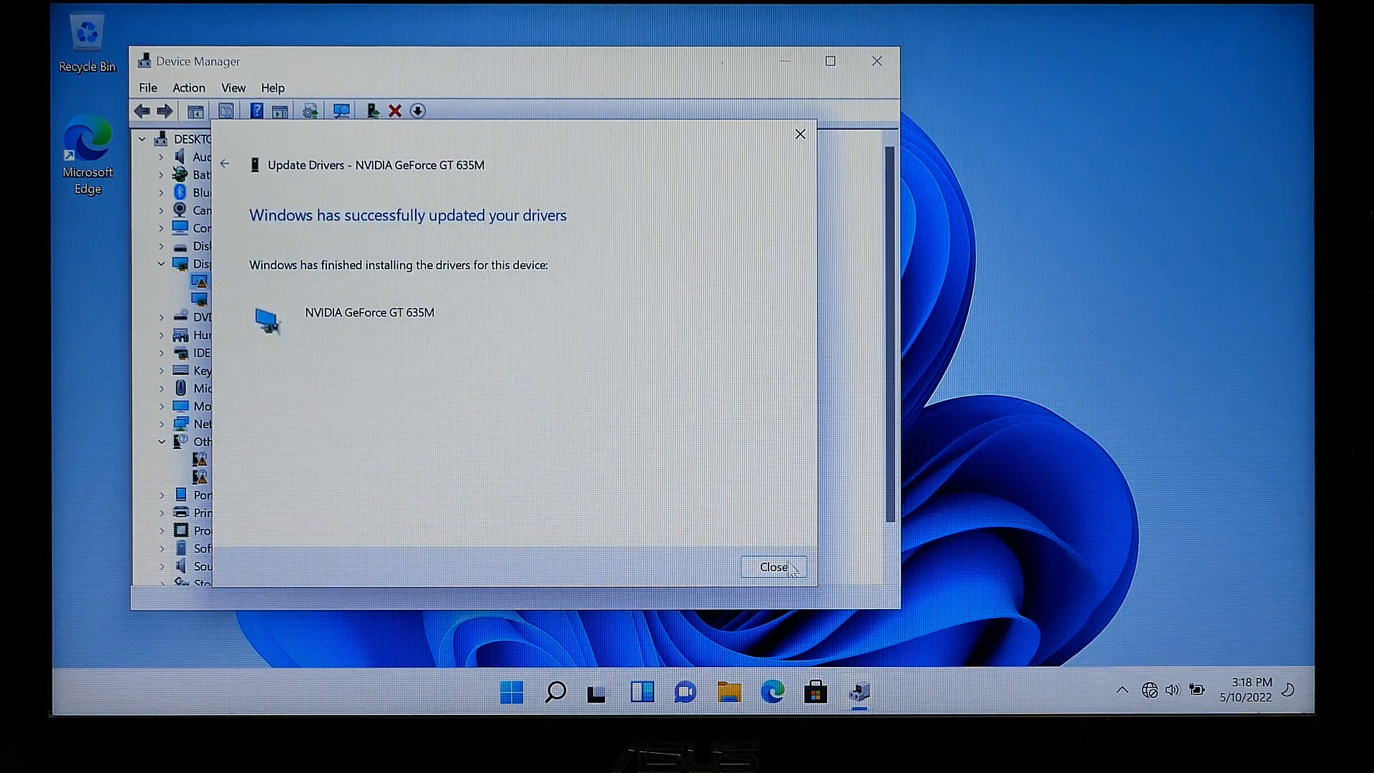
left_click(773, 566)
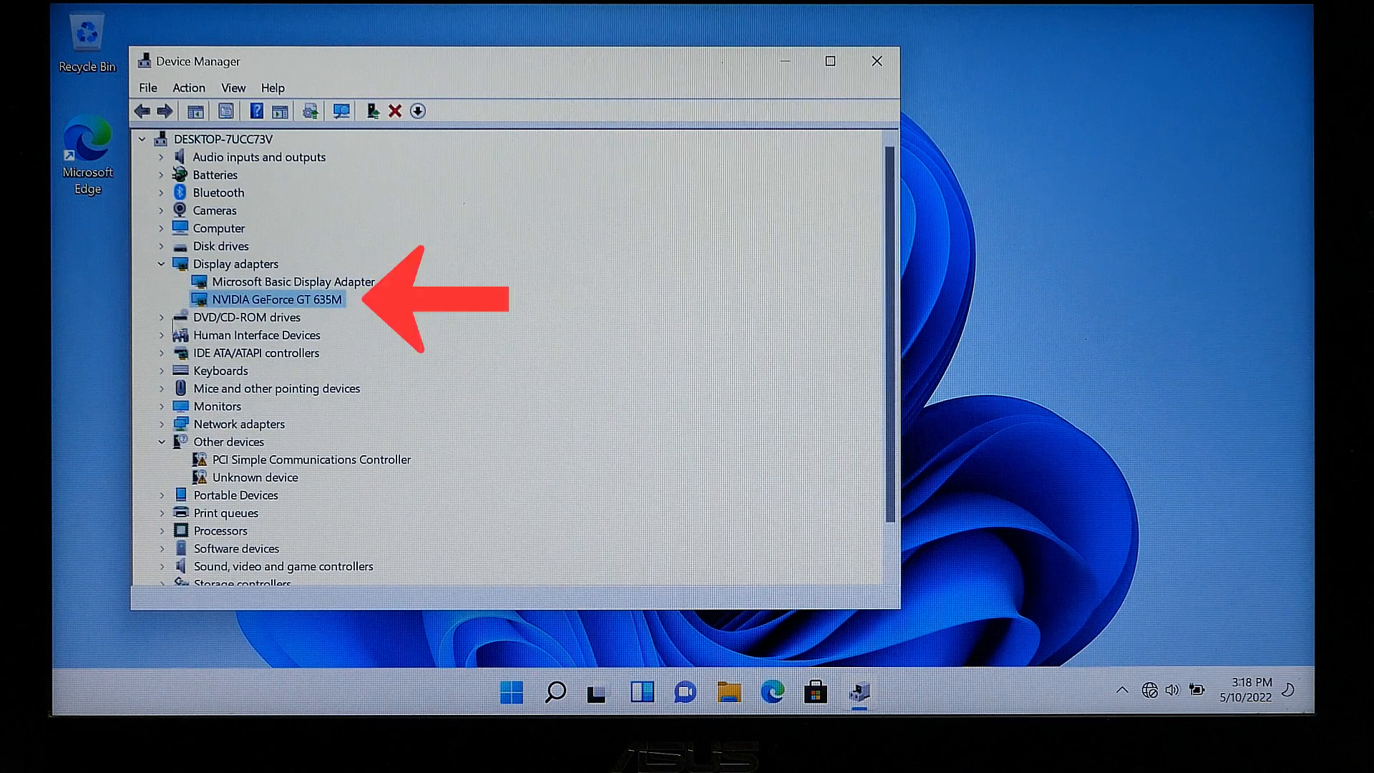
Install drivers from mydrivers for Intel HD Graphics 4000, the PCI controller and unknown device.
right_click(274, 299)
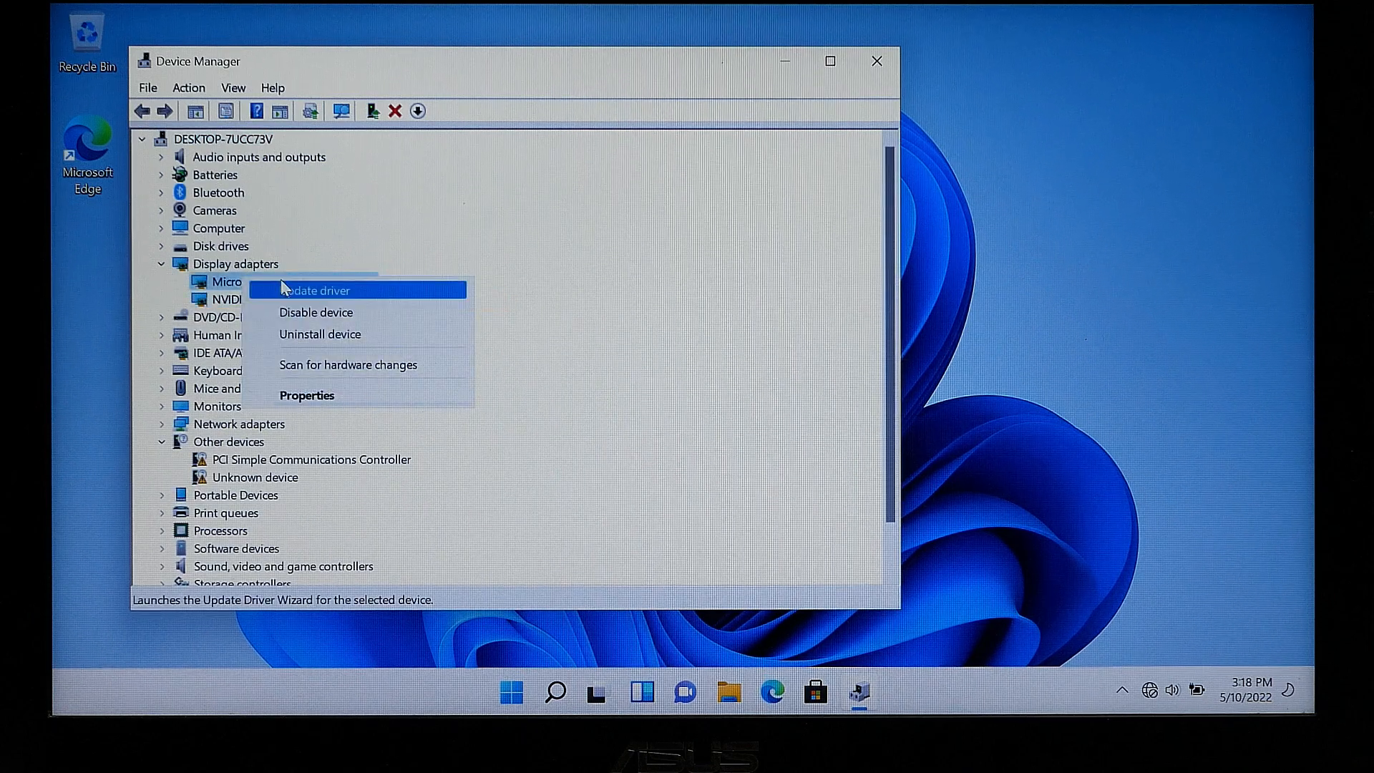
left_click(313, 290)
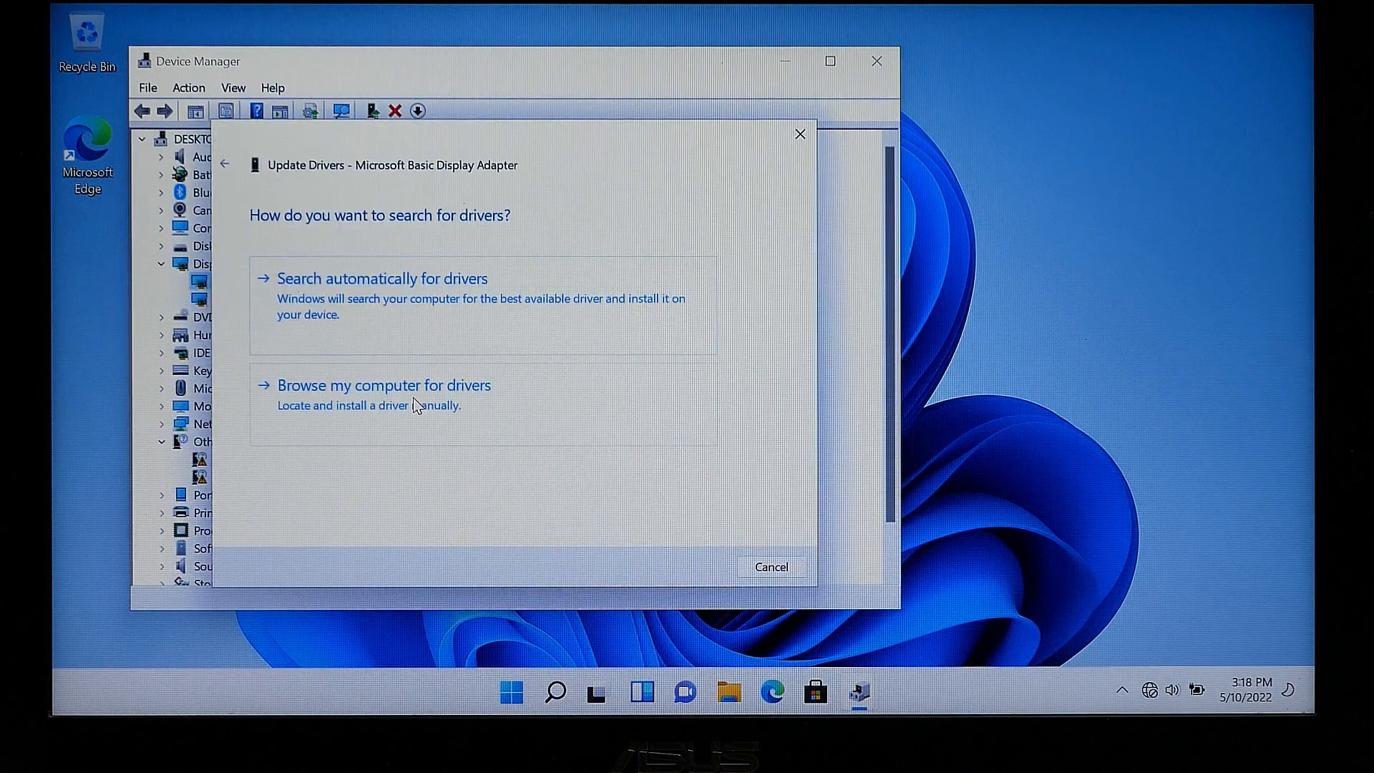
left_click(383, 386)
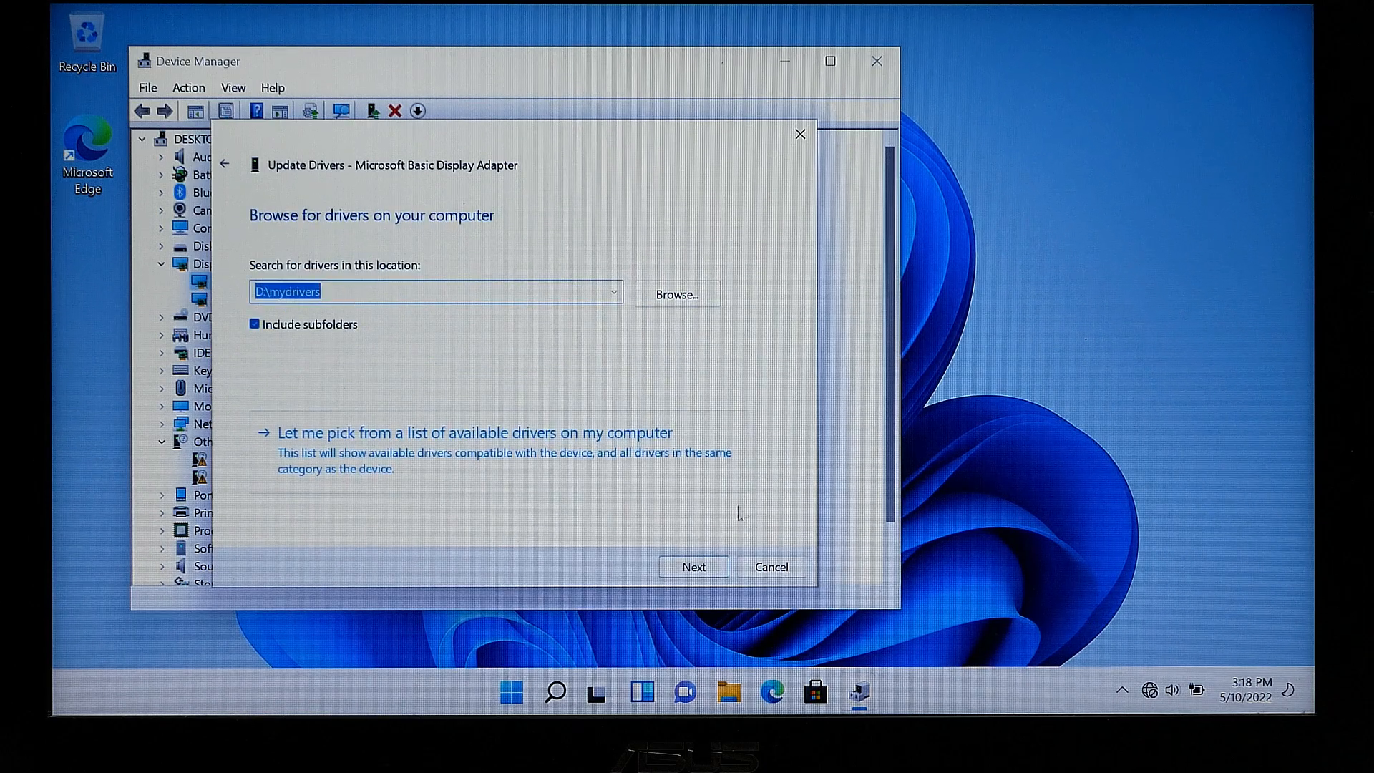
left_click(692, 566)
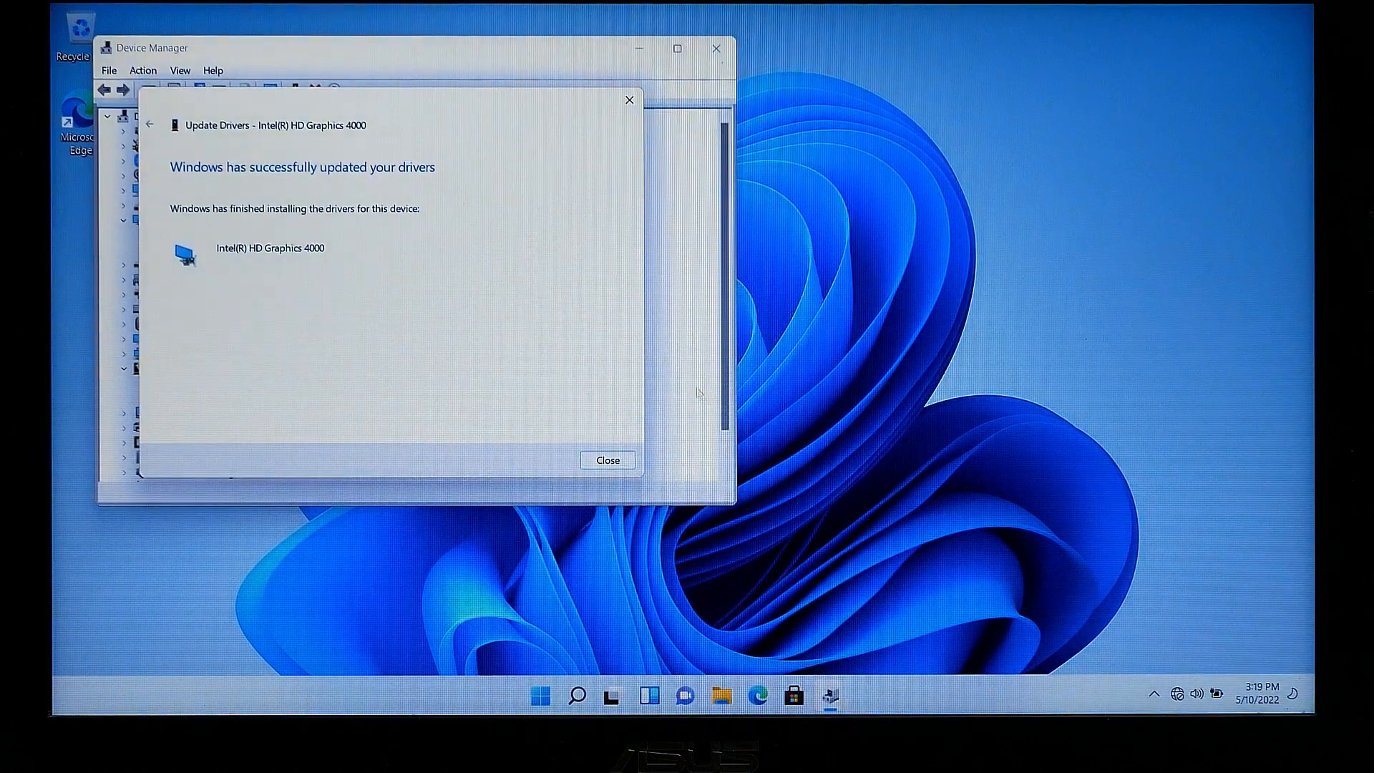
left_click(606, 460)
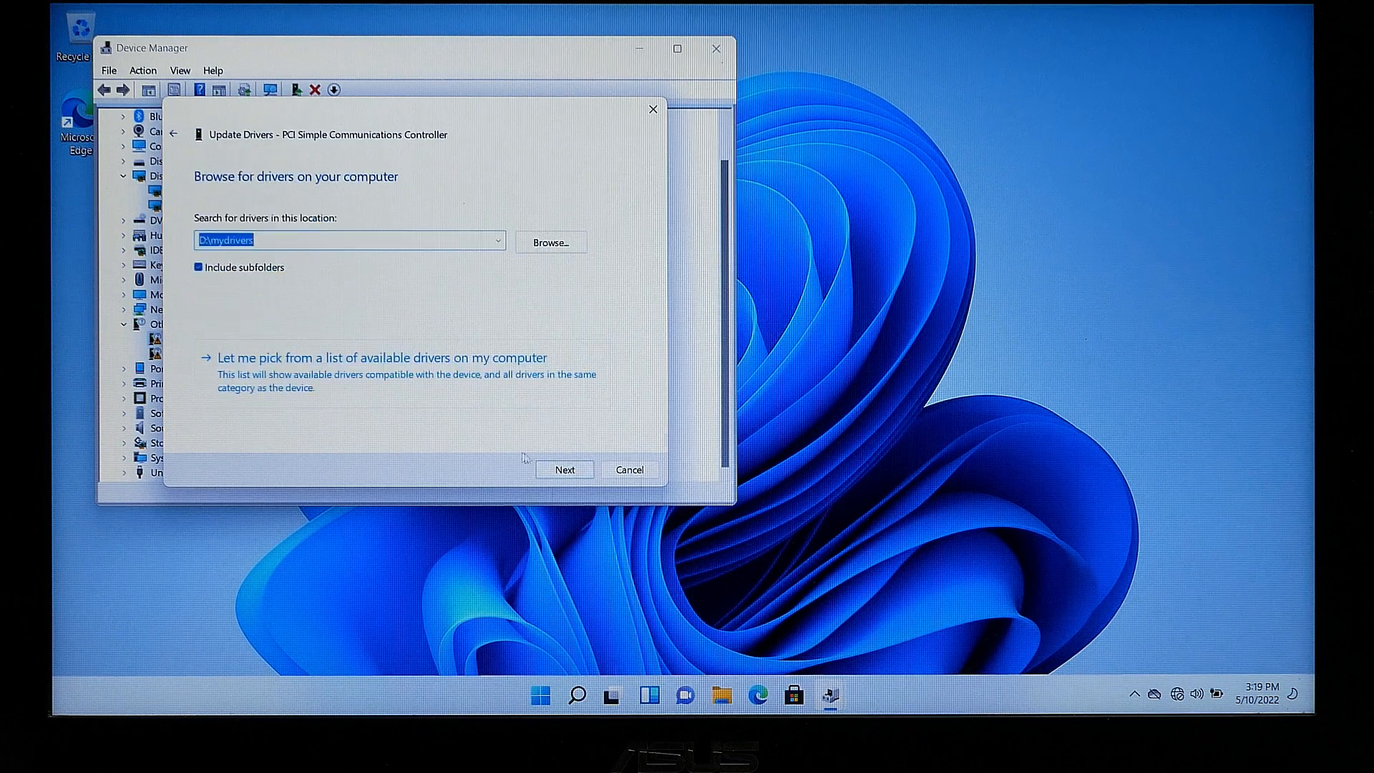
left_click(629, 469)
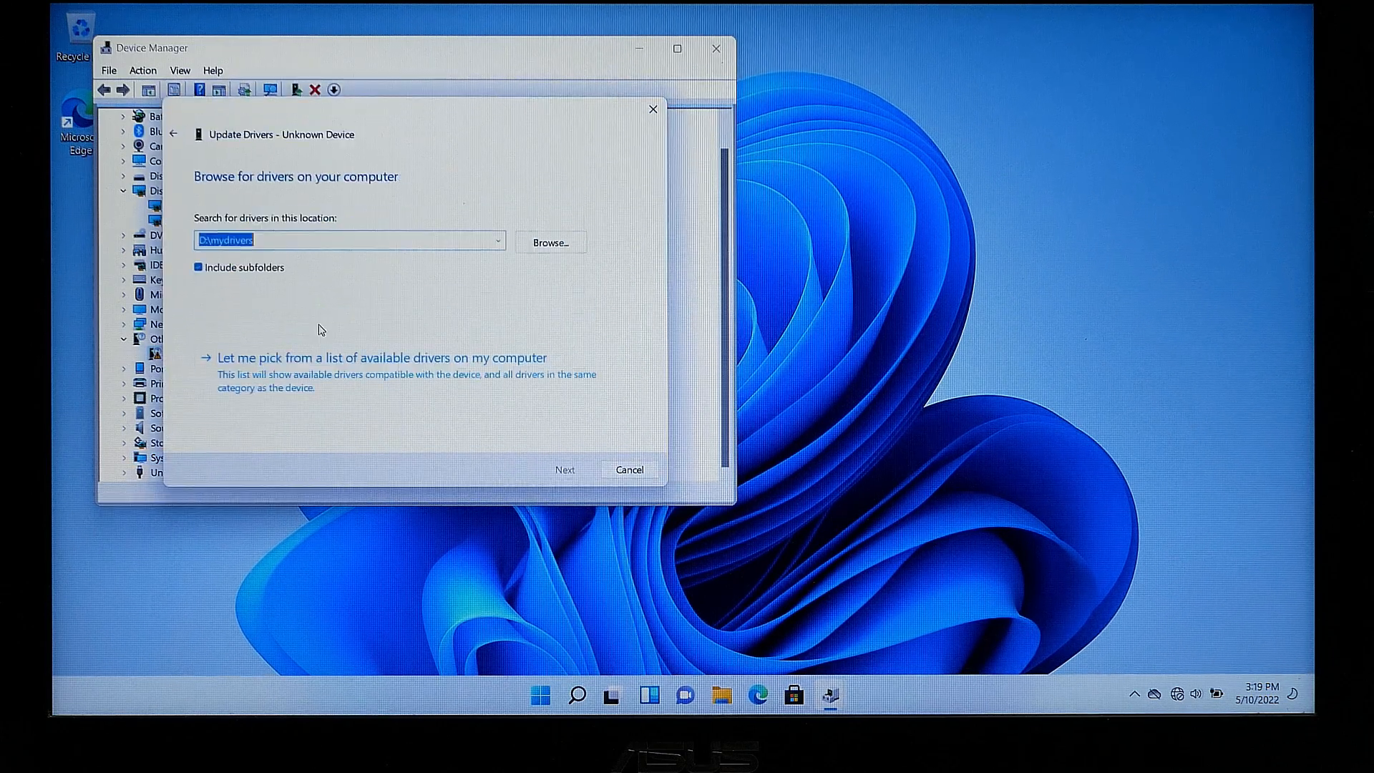
left_click(628, 469)
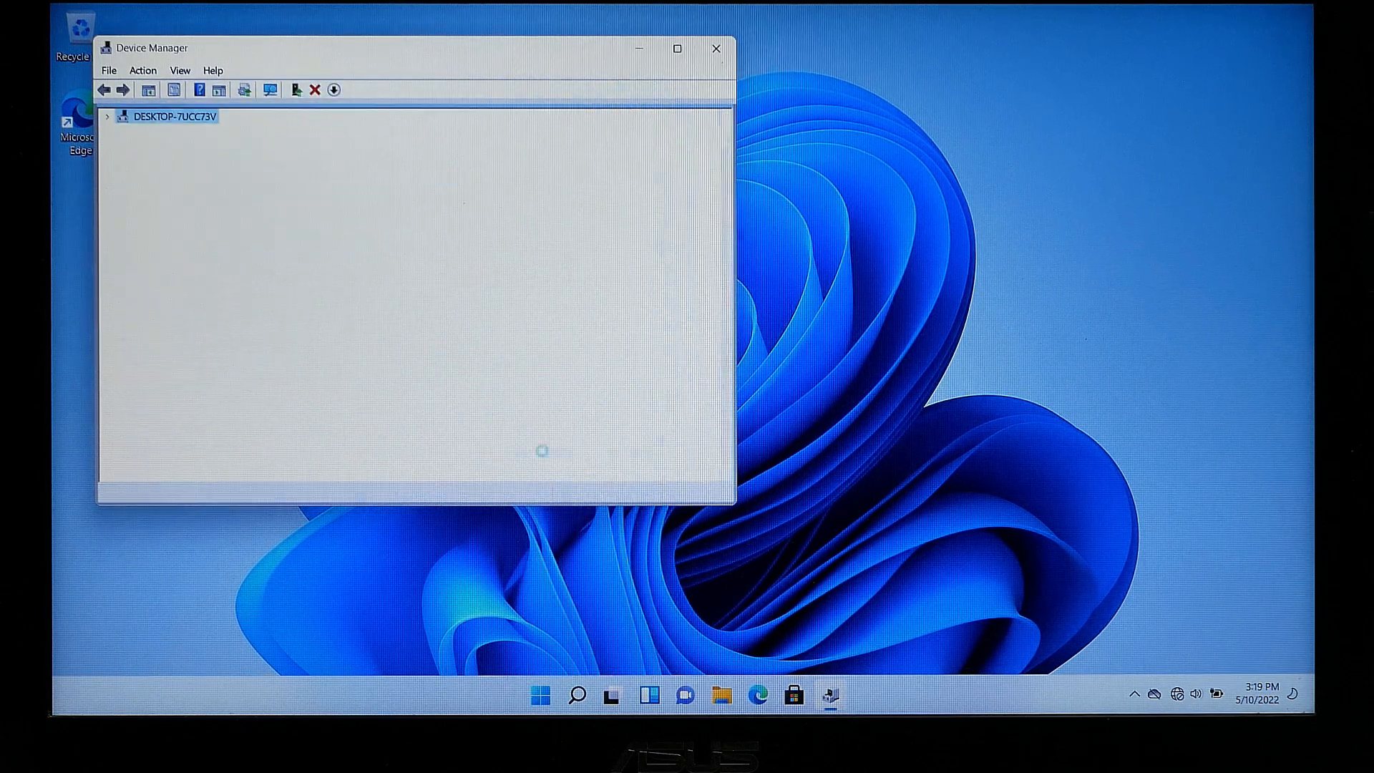
Check the Display adapters list, then scan the computer for hardware changes.
left_click(107, 116)
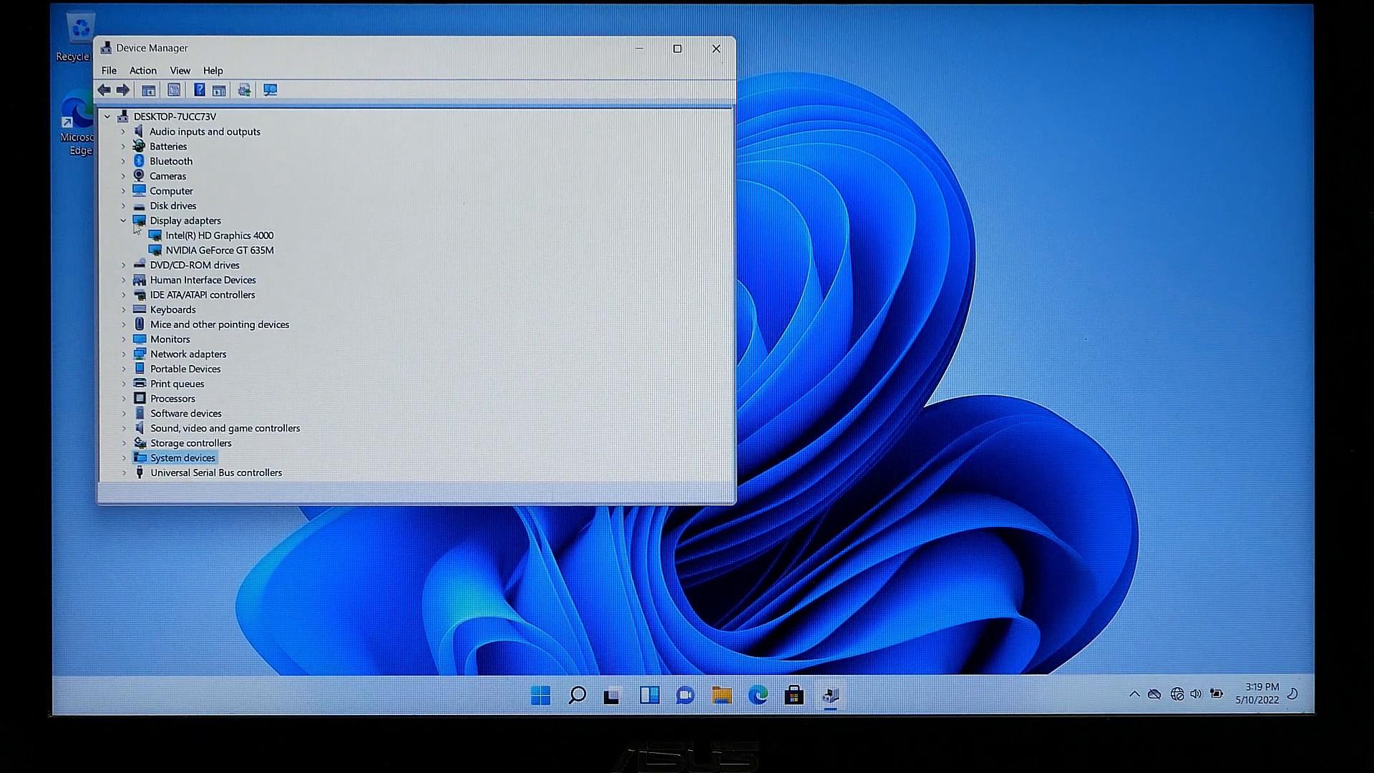
left_click(123, 220)
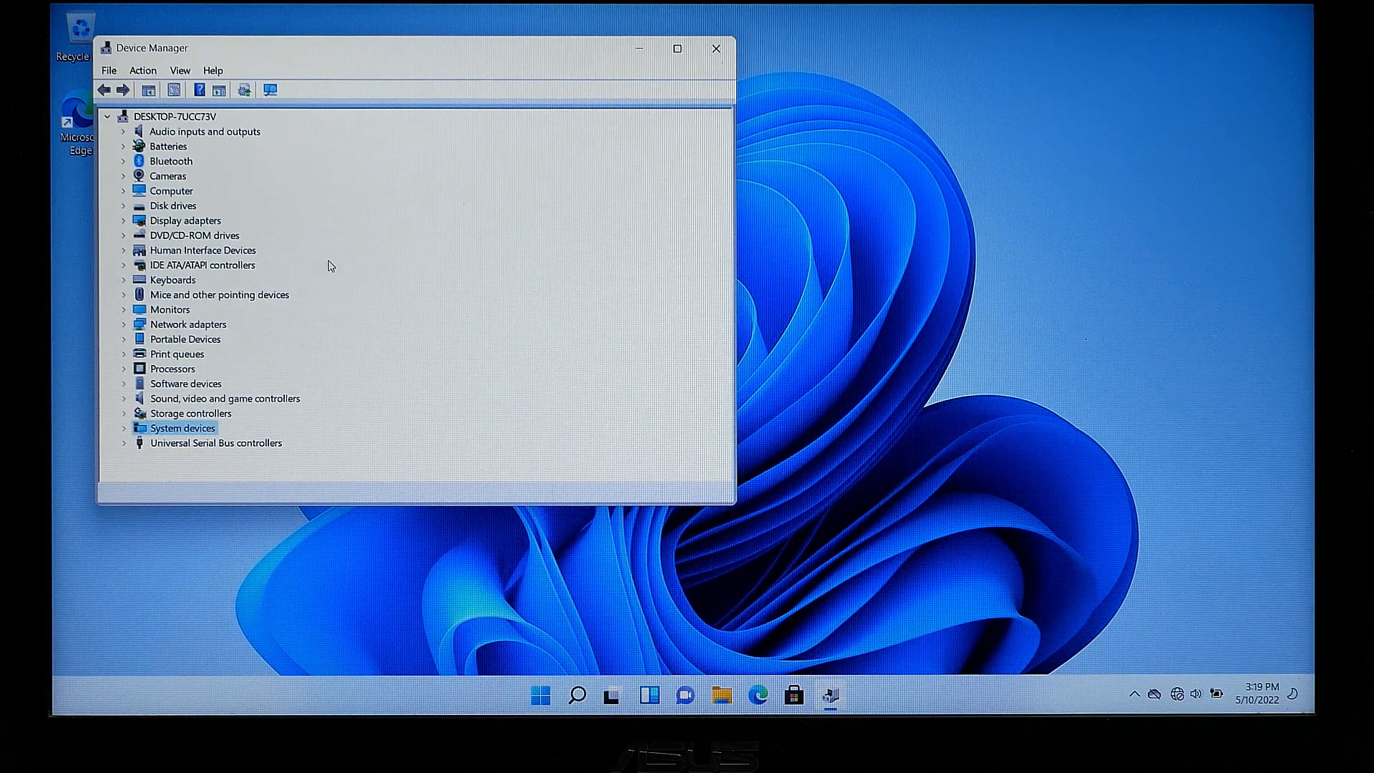
right_click(173, 116)
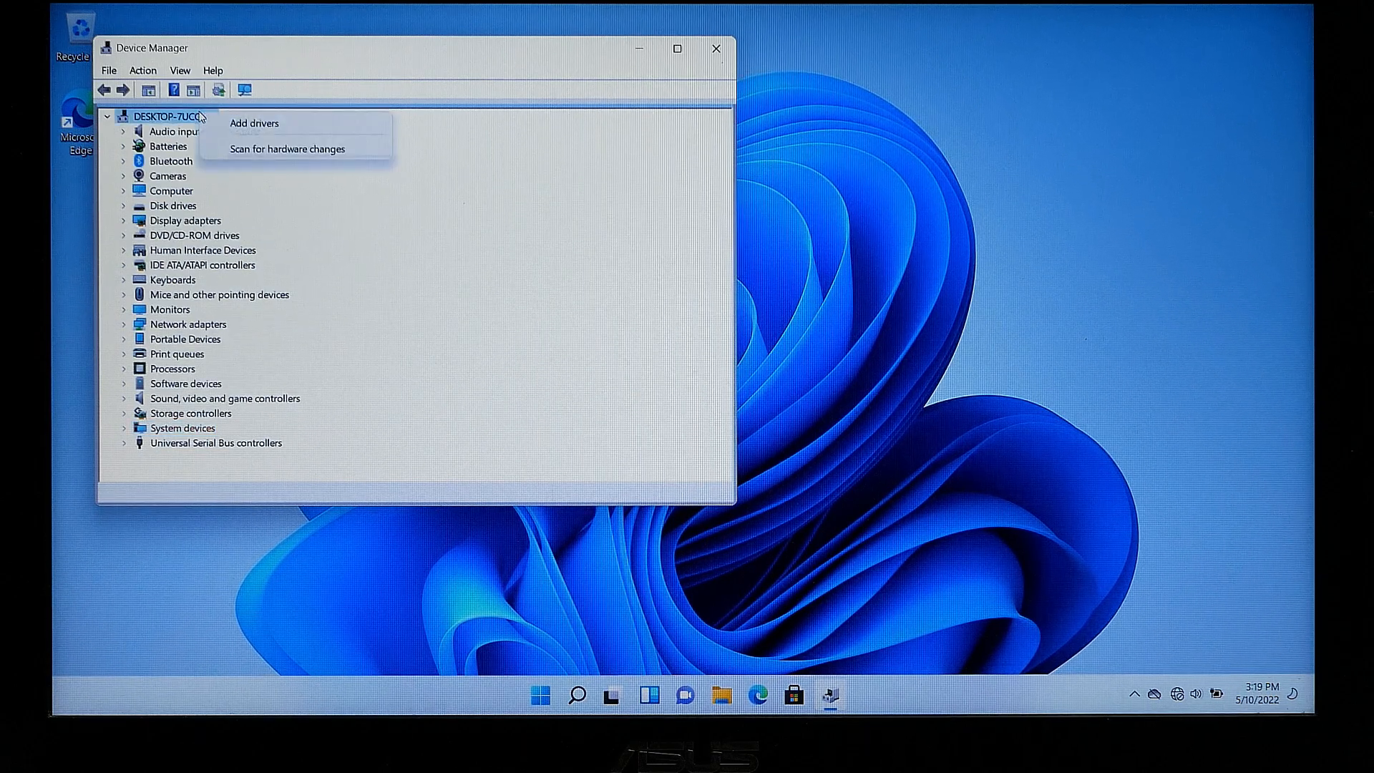
left_click(288, 148)
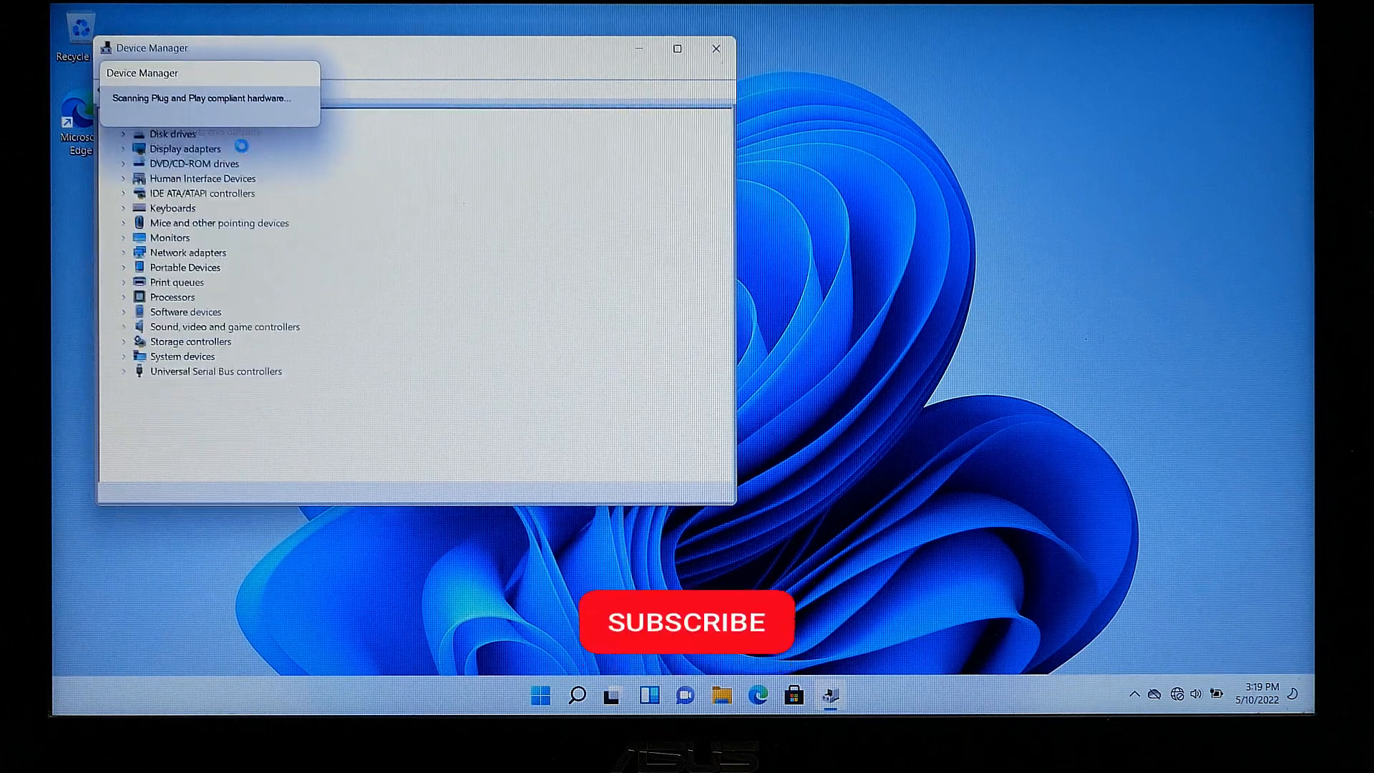
left_click(245, 90)
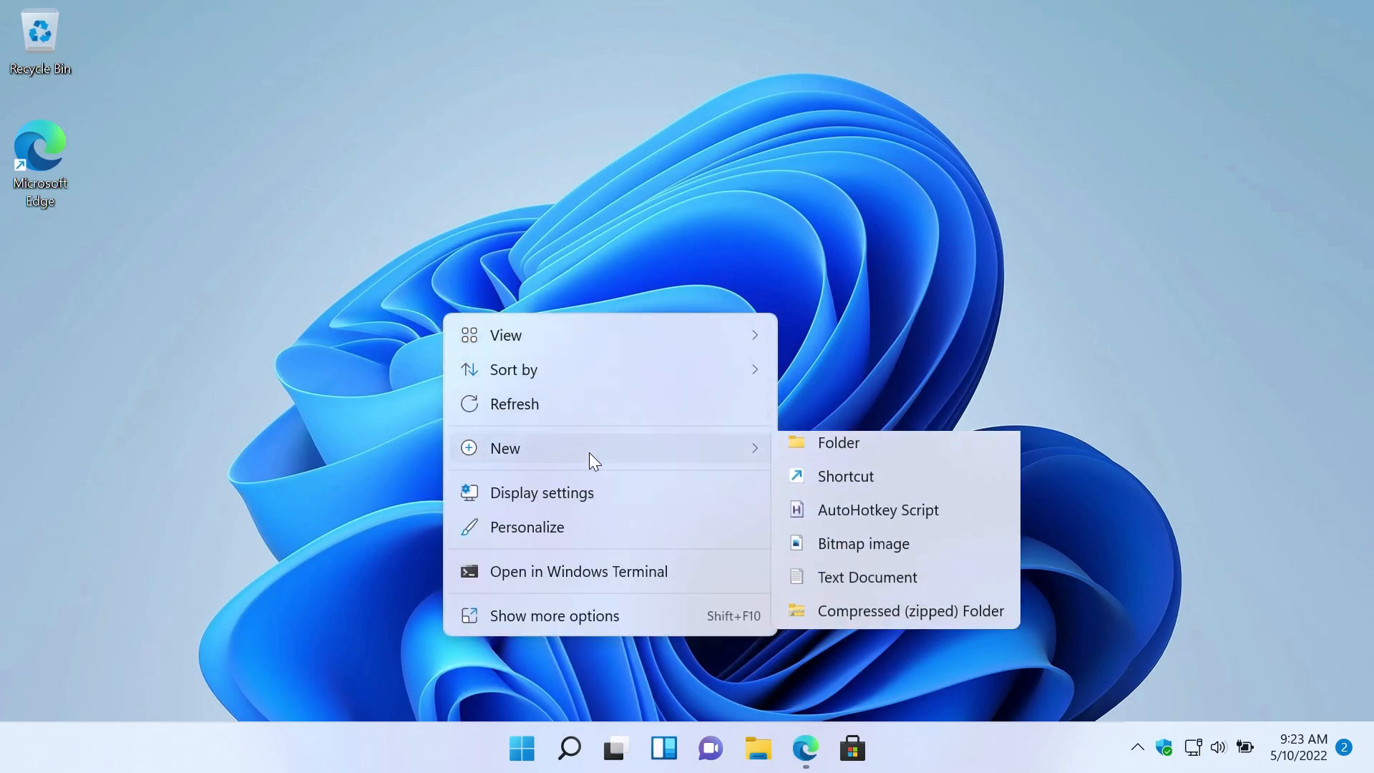
Create a new desktop folder and name it 'mydrivers'.
left_click(836, 441)
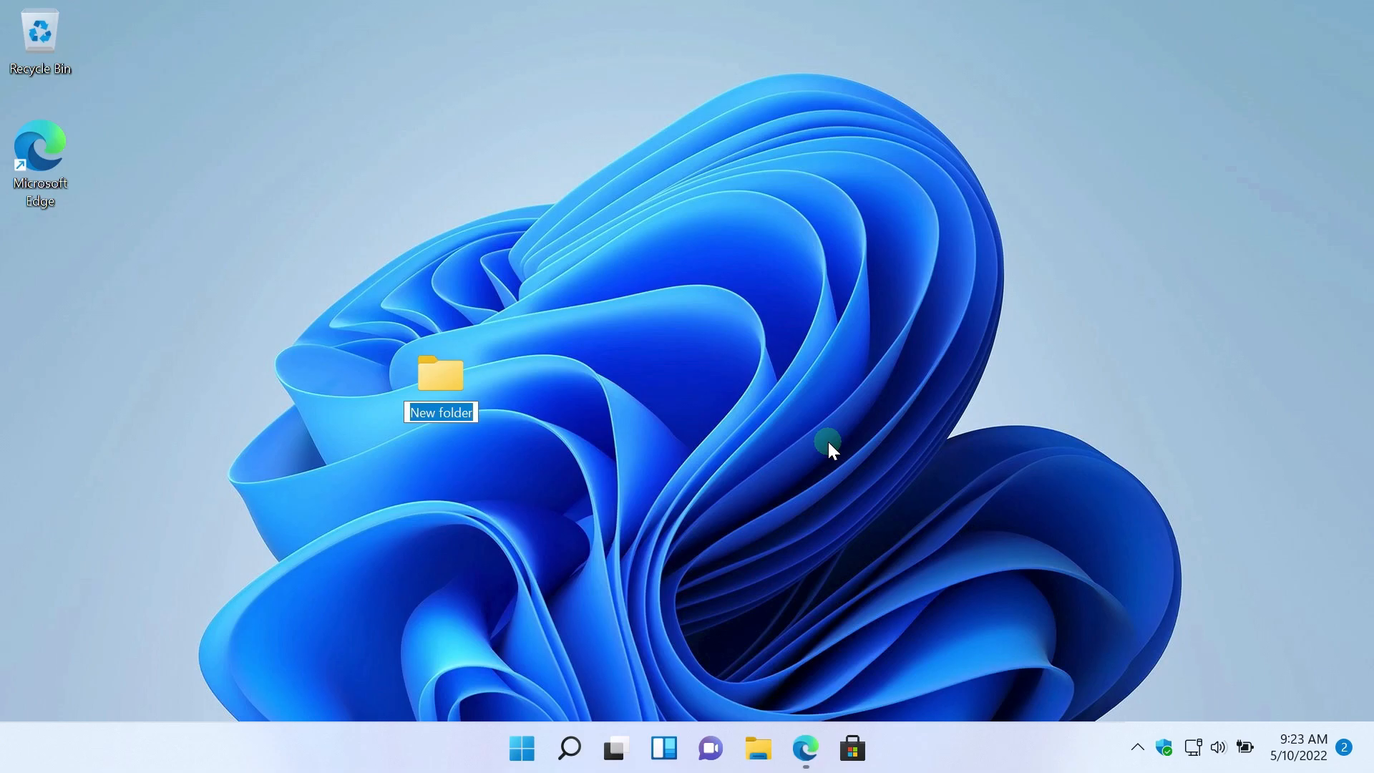
type("mydr")
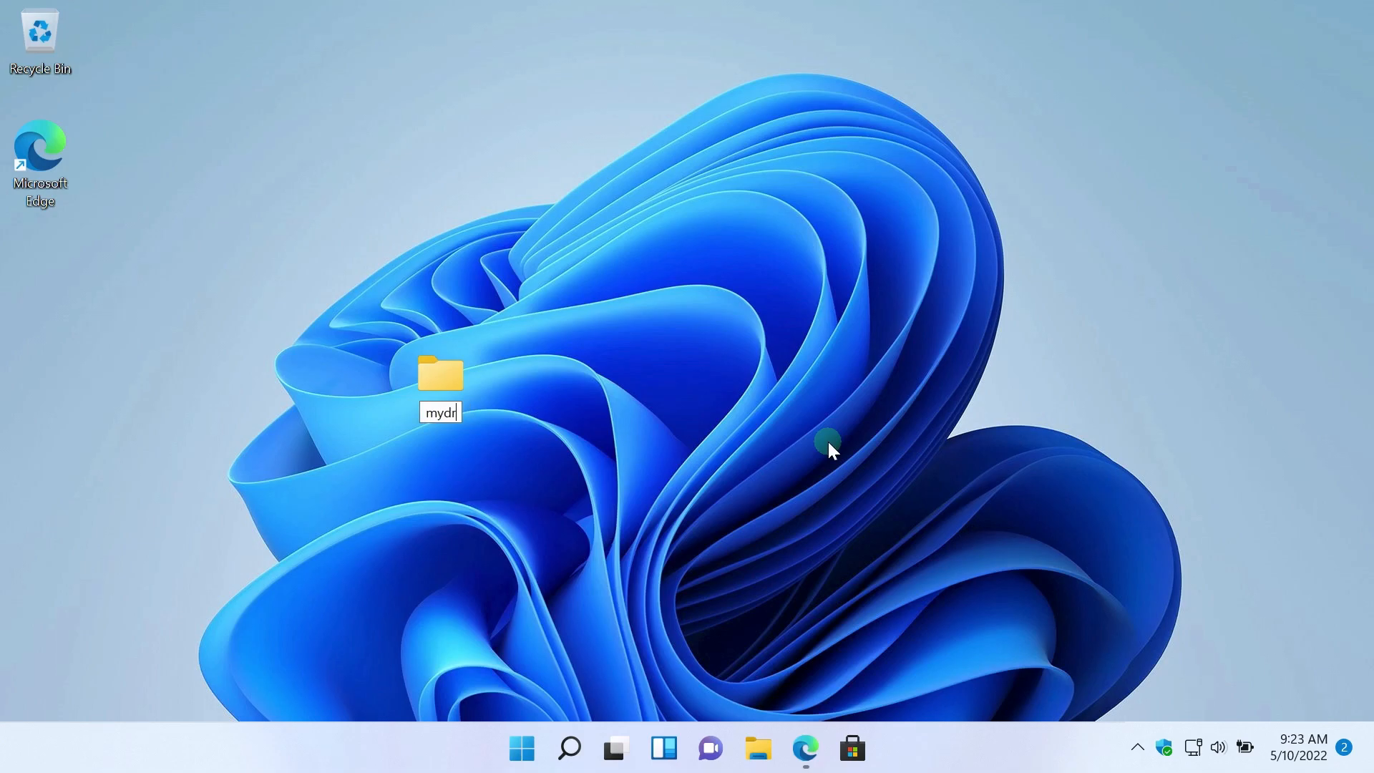
type("ivers")
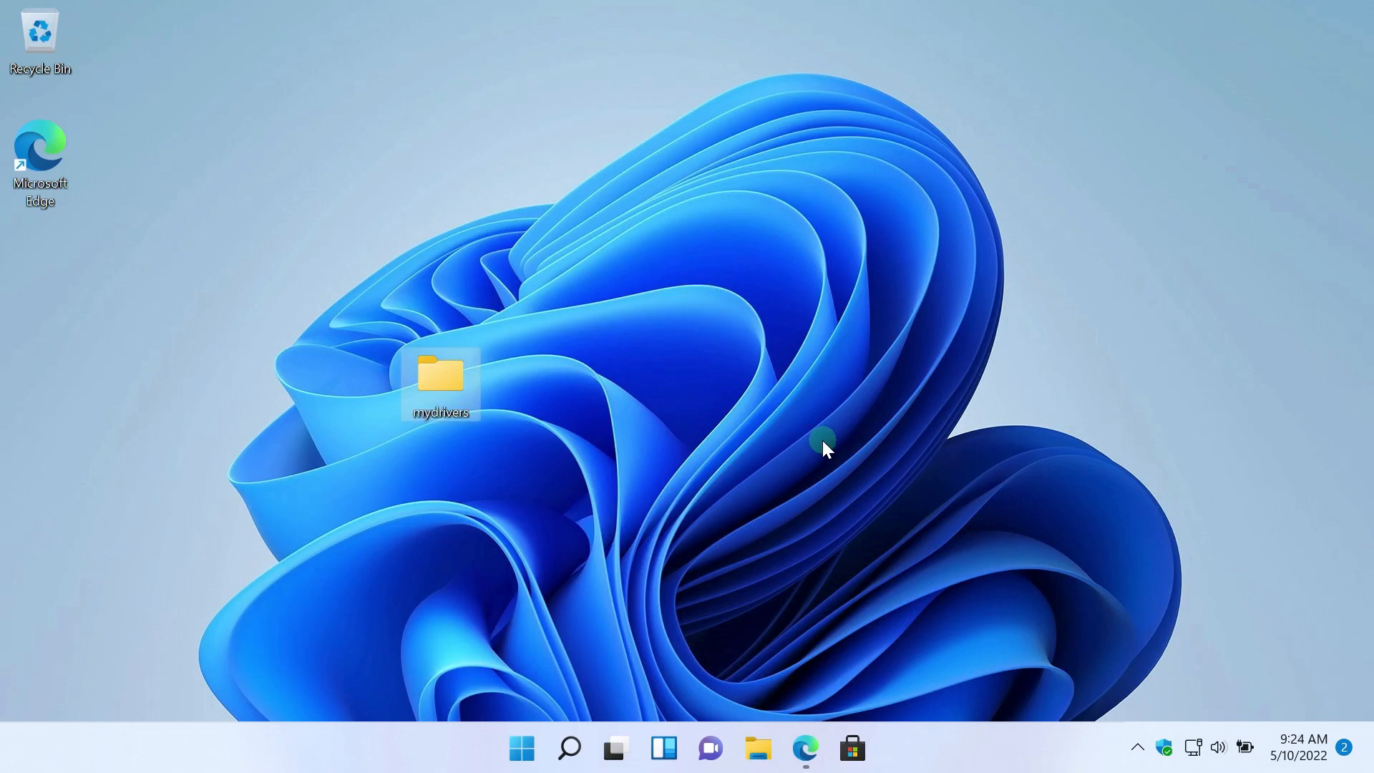
Copy the dism export-driver command from the YouTube video's expanded description in Edge.
left_click(804, 747)
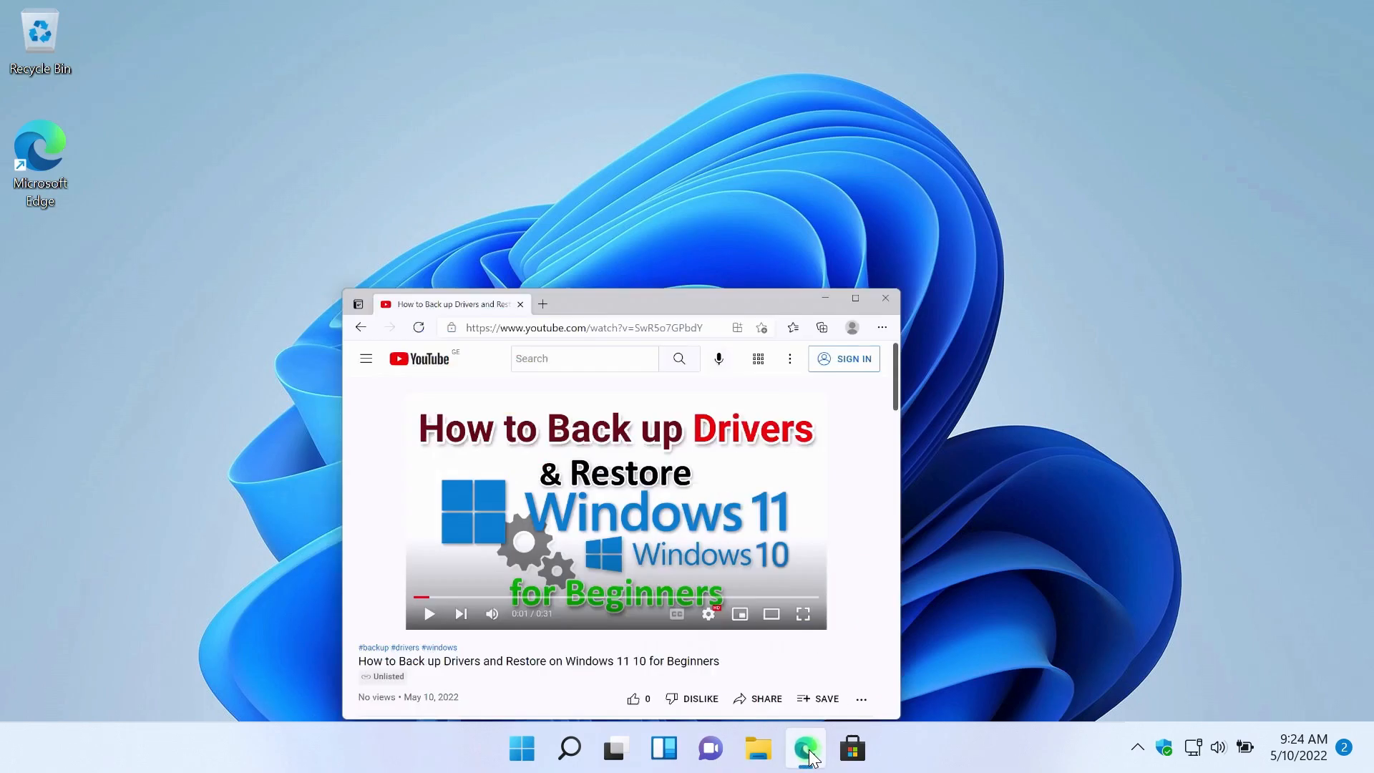
left_click(855, 298)
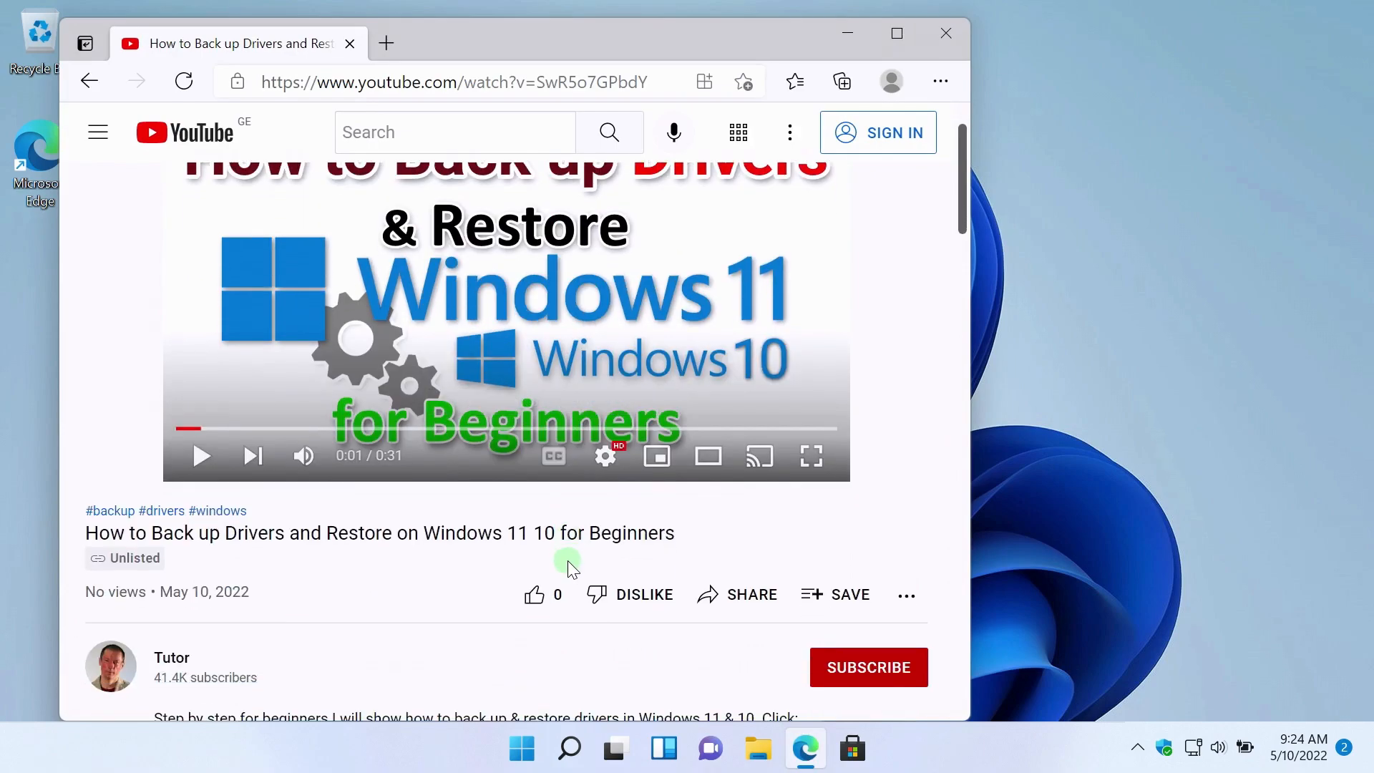
scroll("down", 3)
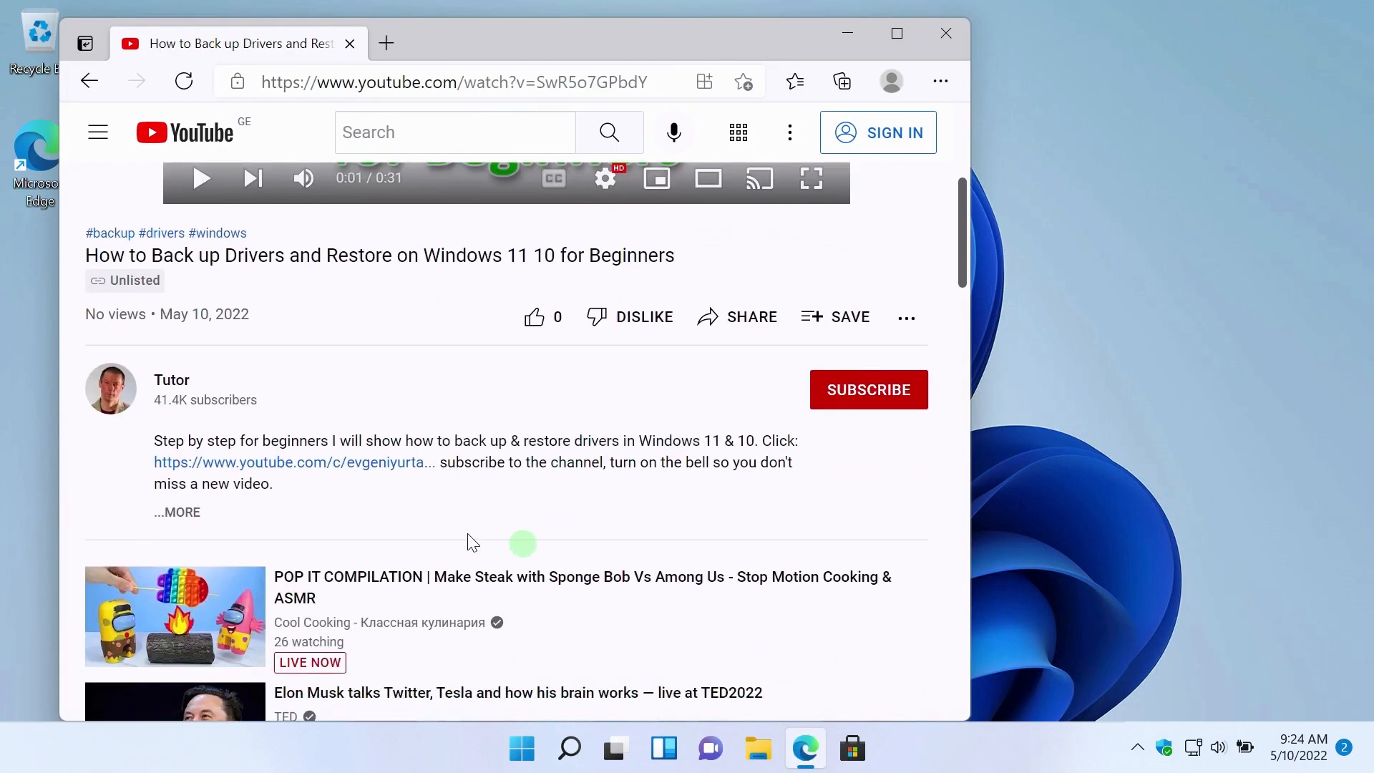
left_click(176, 512)
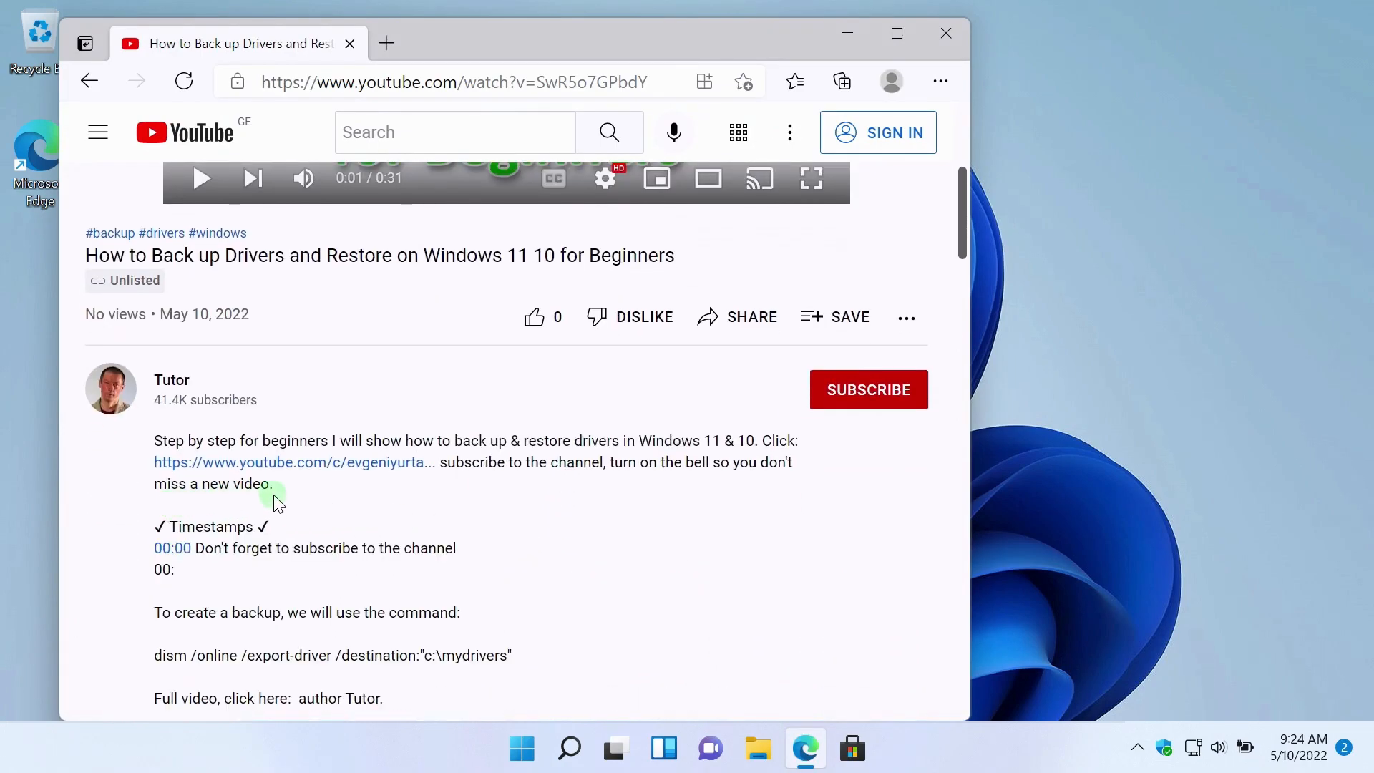
scroll("down", 3)
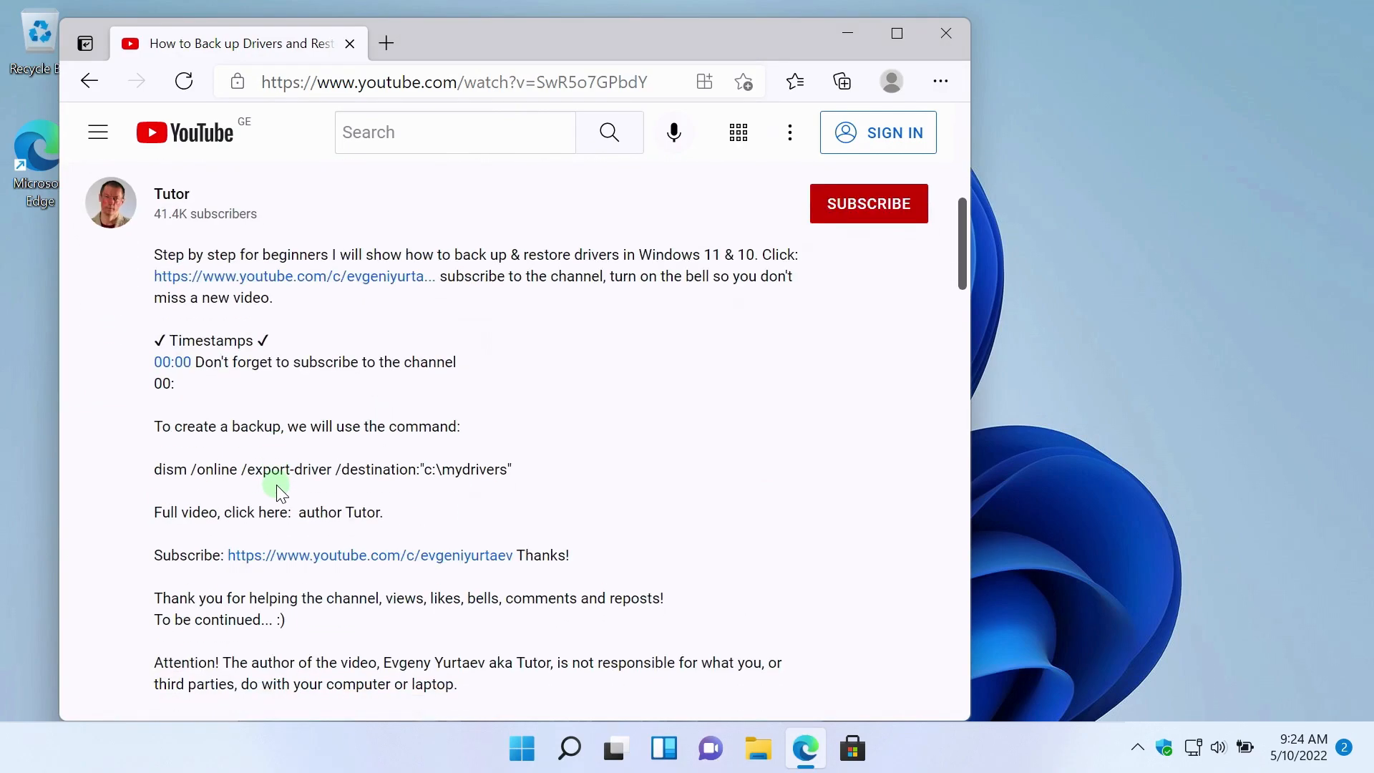
mouse_move(156, 473)
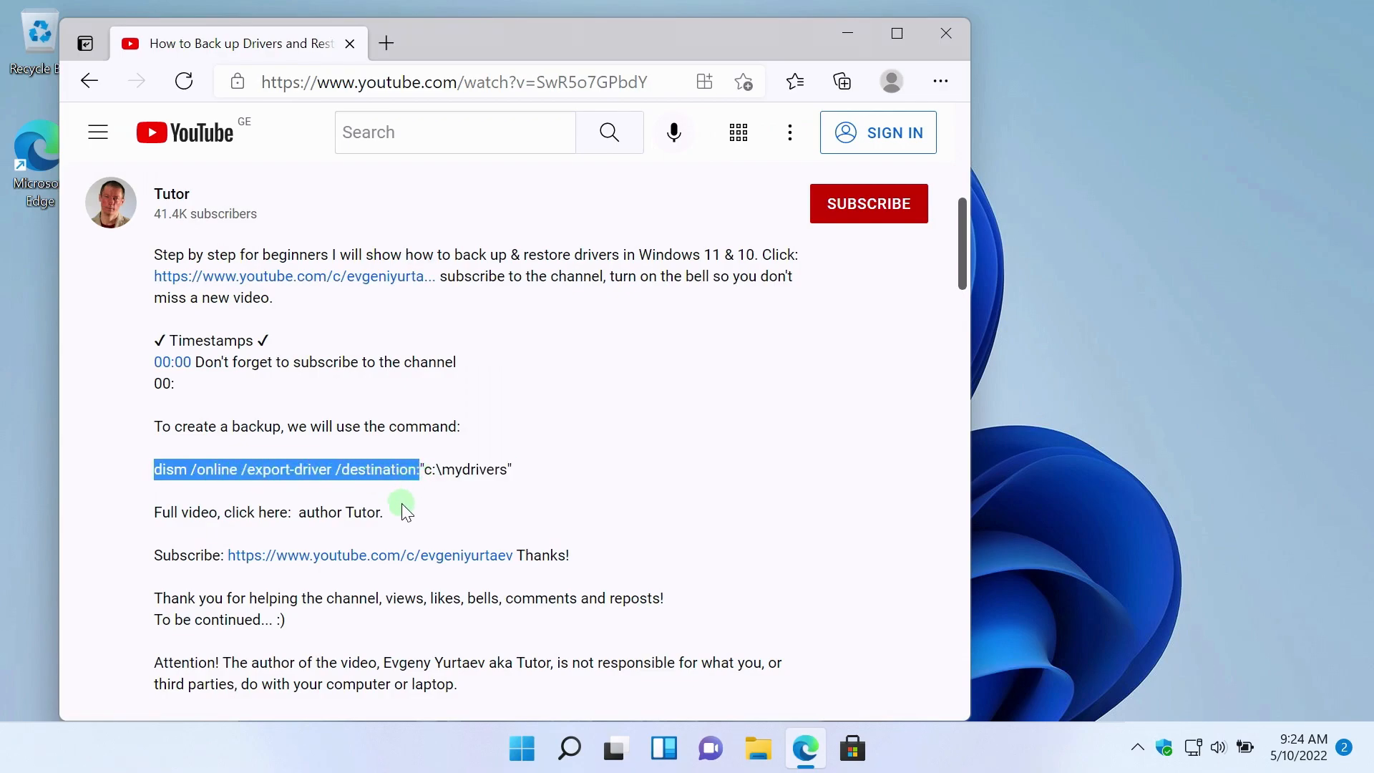
right_click(401, 509)
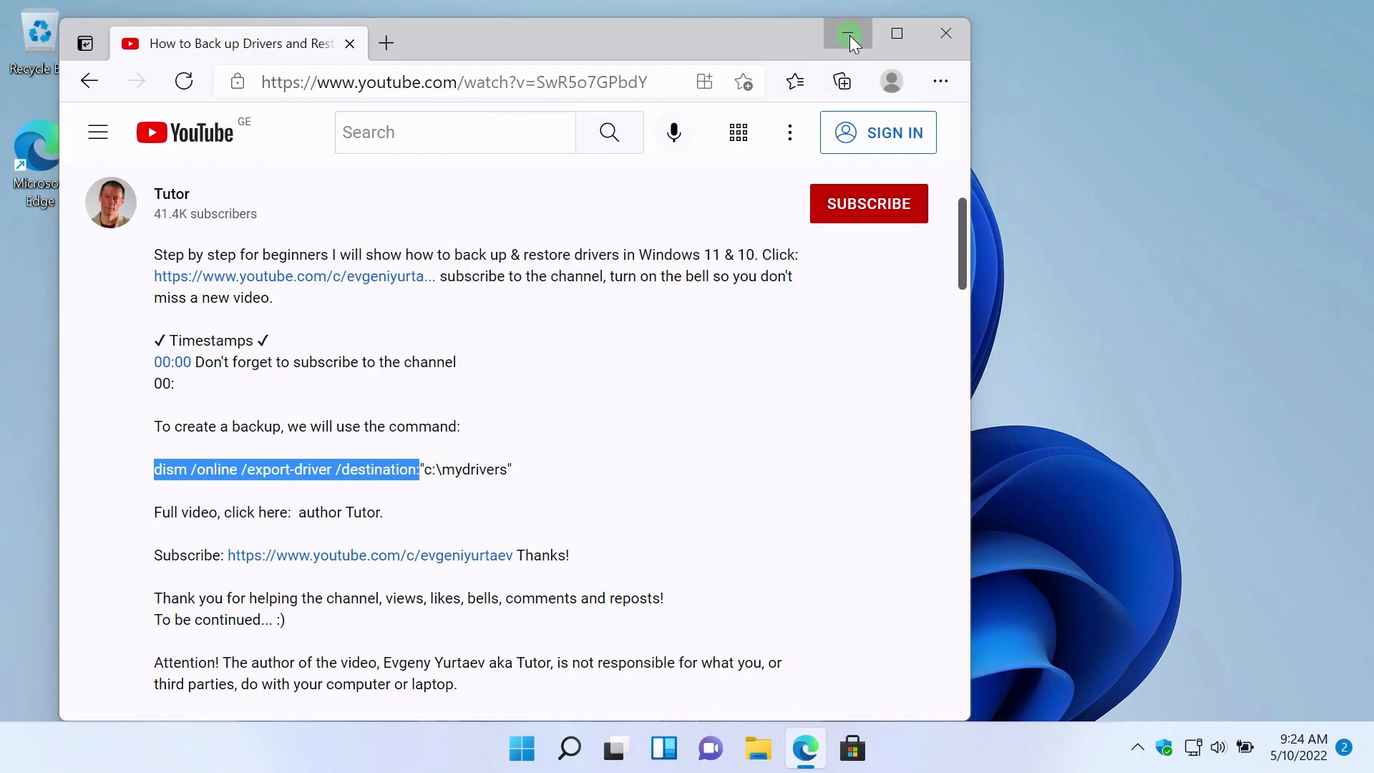
Minimize the browser and launch Windows Terminal (Admin) from the Start menu.
left_click(847, 33)
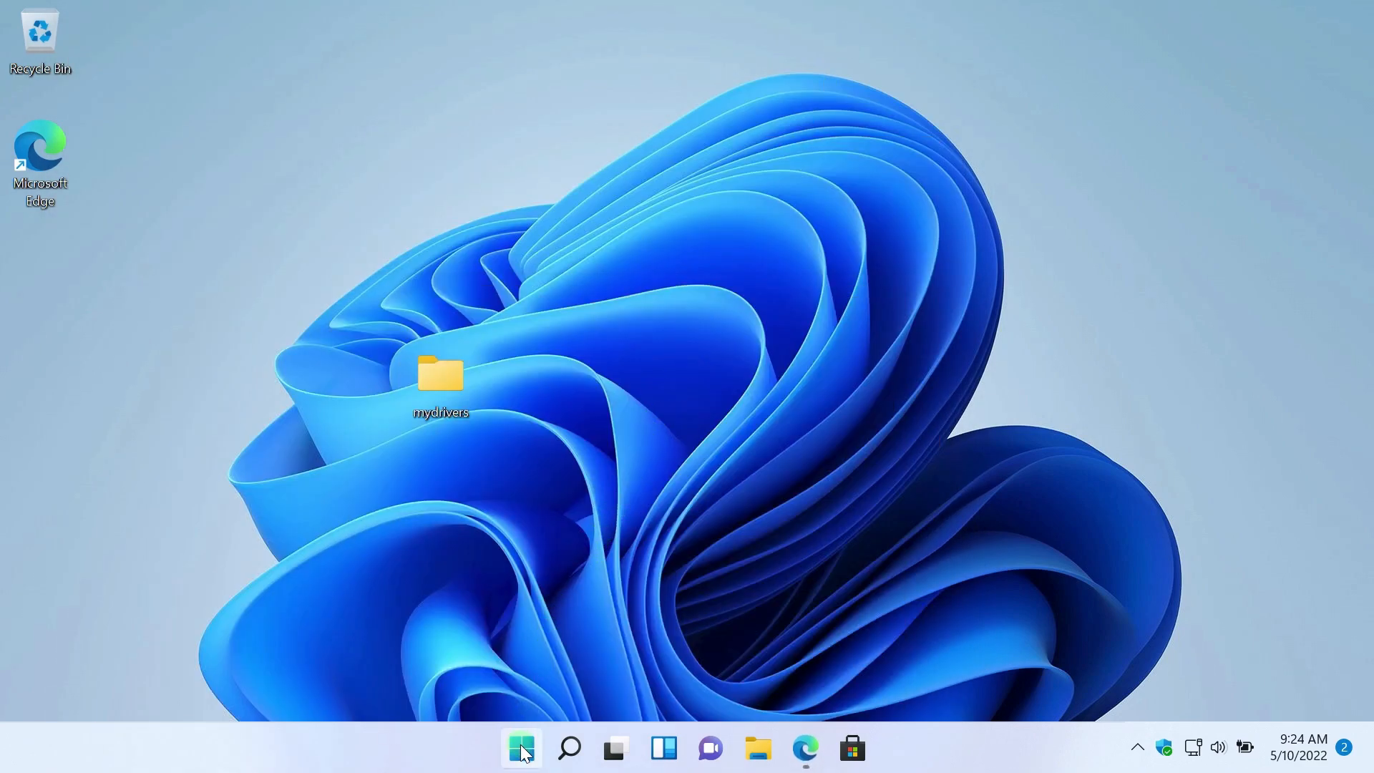
right_click(520, 748)
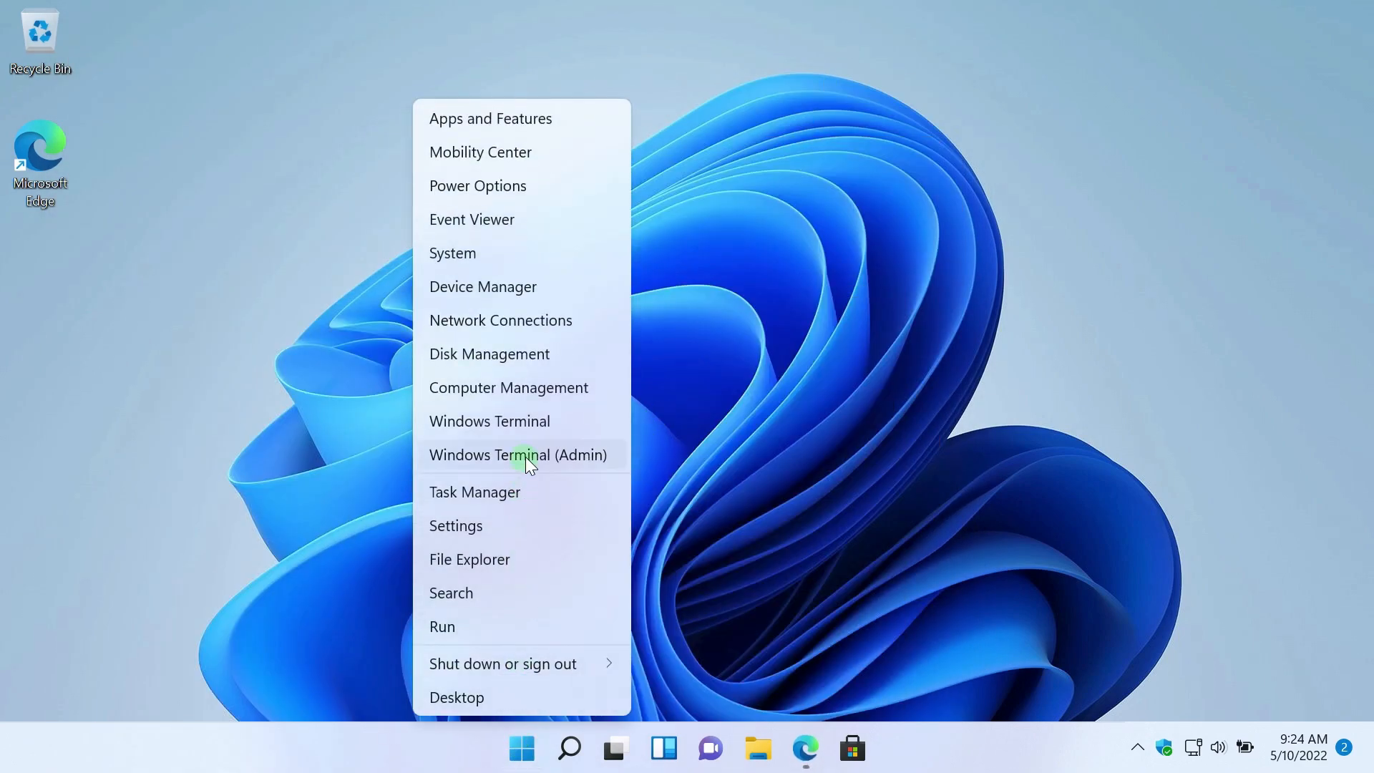
mouse_move(607, 462)
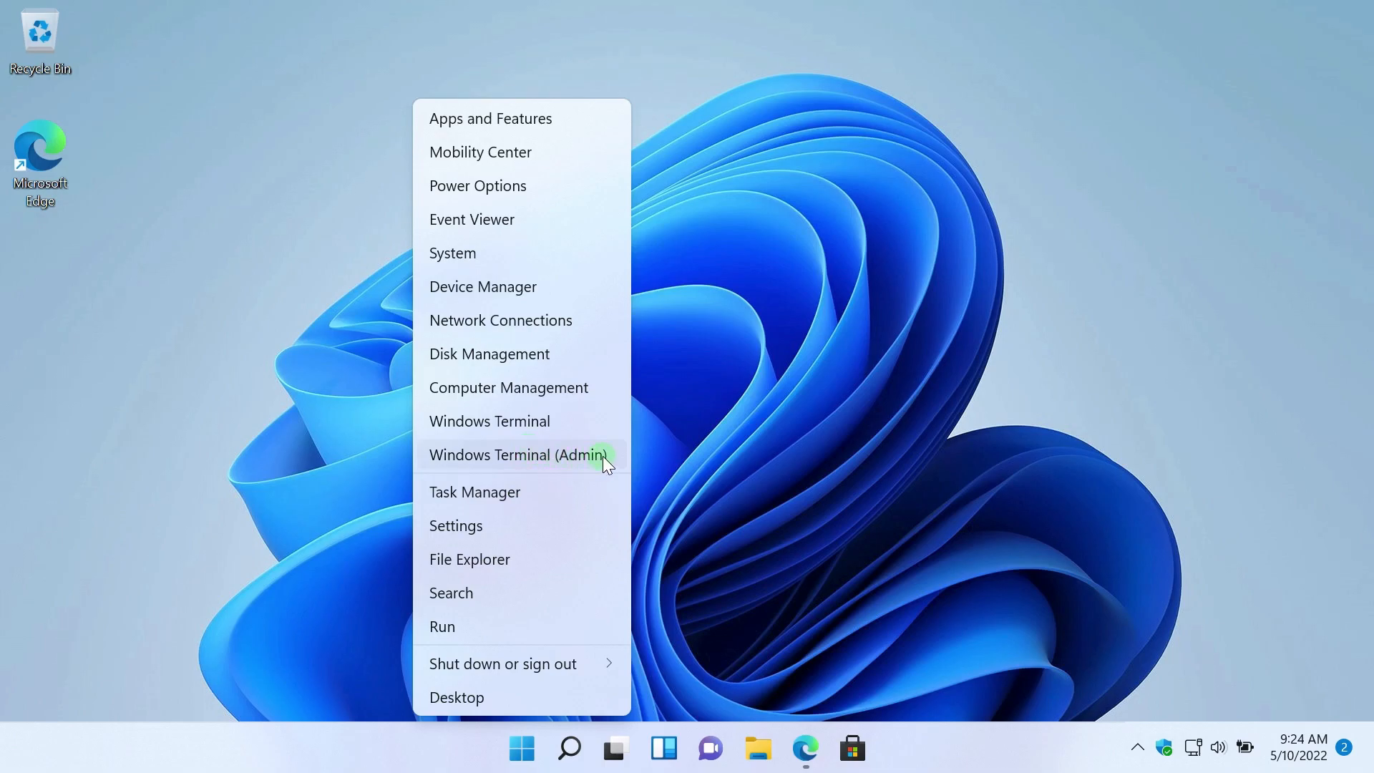
left_click(518, 455)
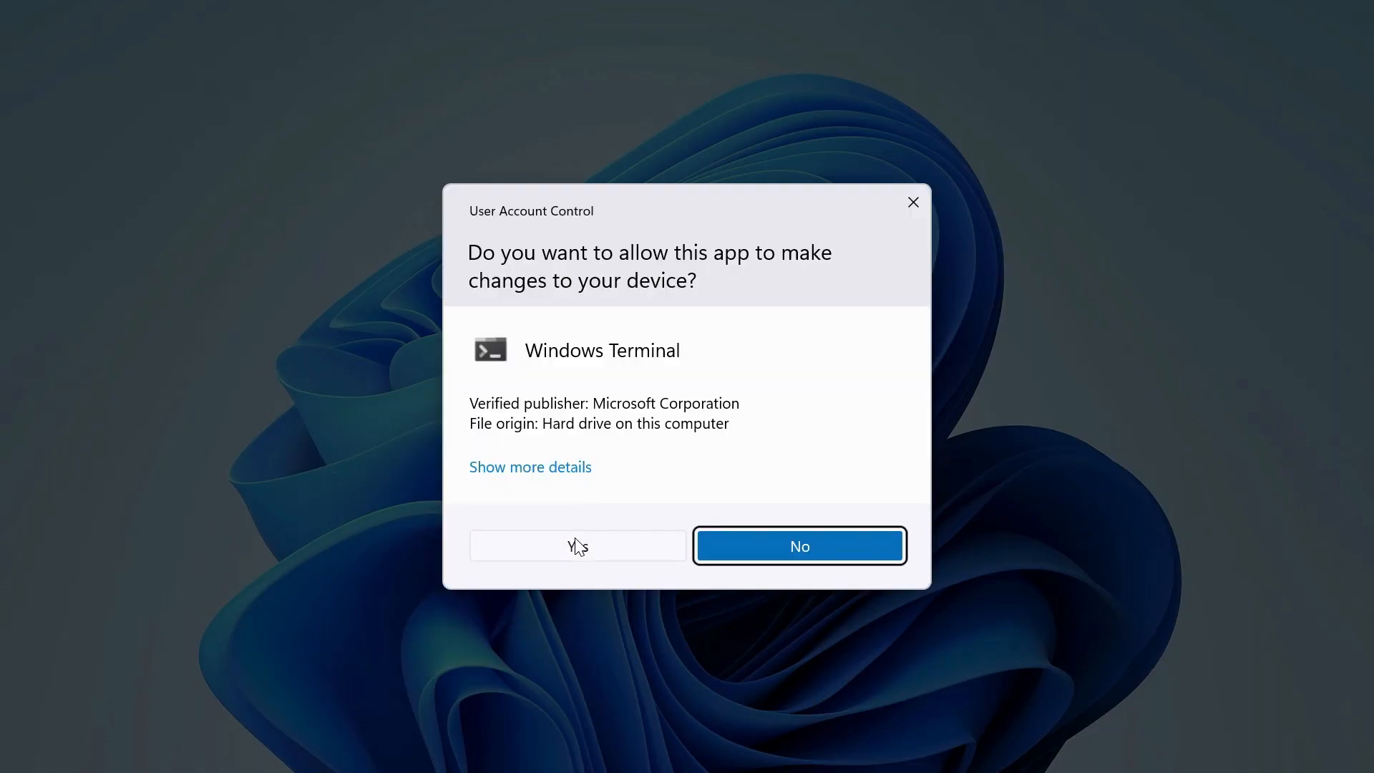
Approve the UAC prompt and enter 'dism /online /export-driver /destination:' in the admin terminal.
left_click(577, 545)
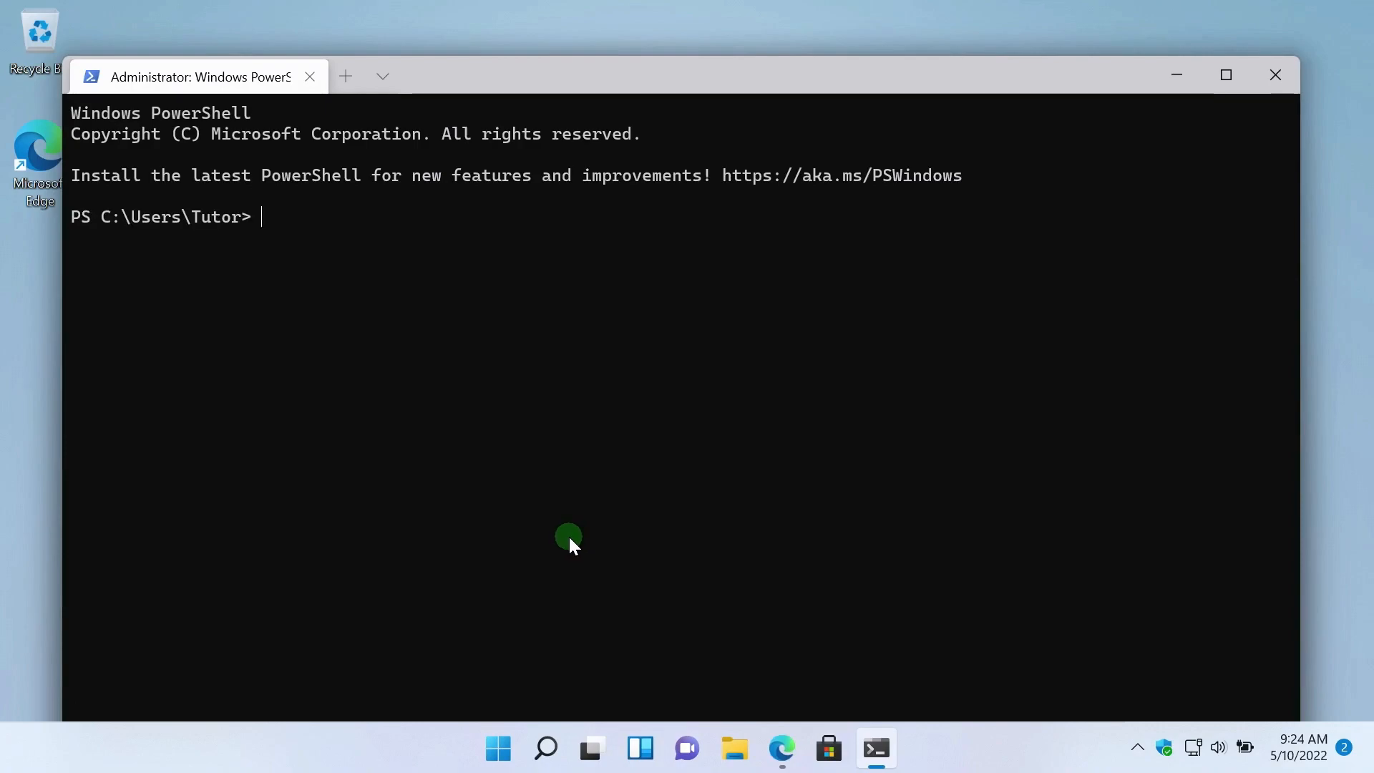
left_click(383, 76)
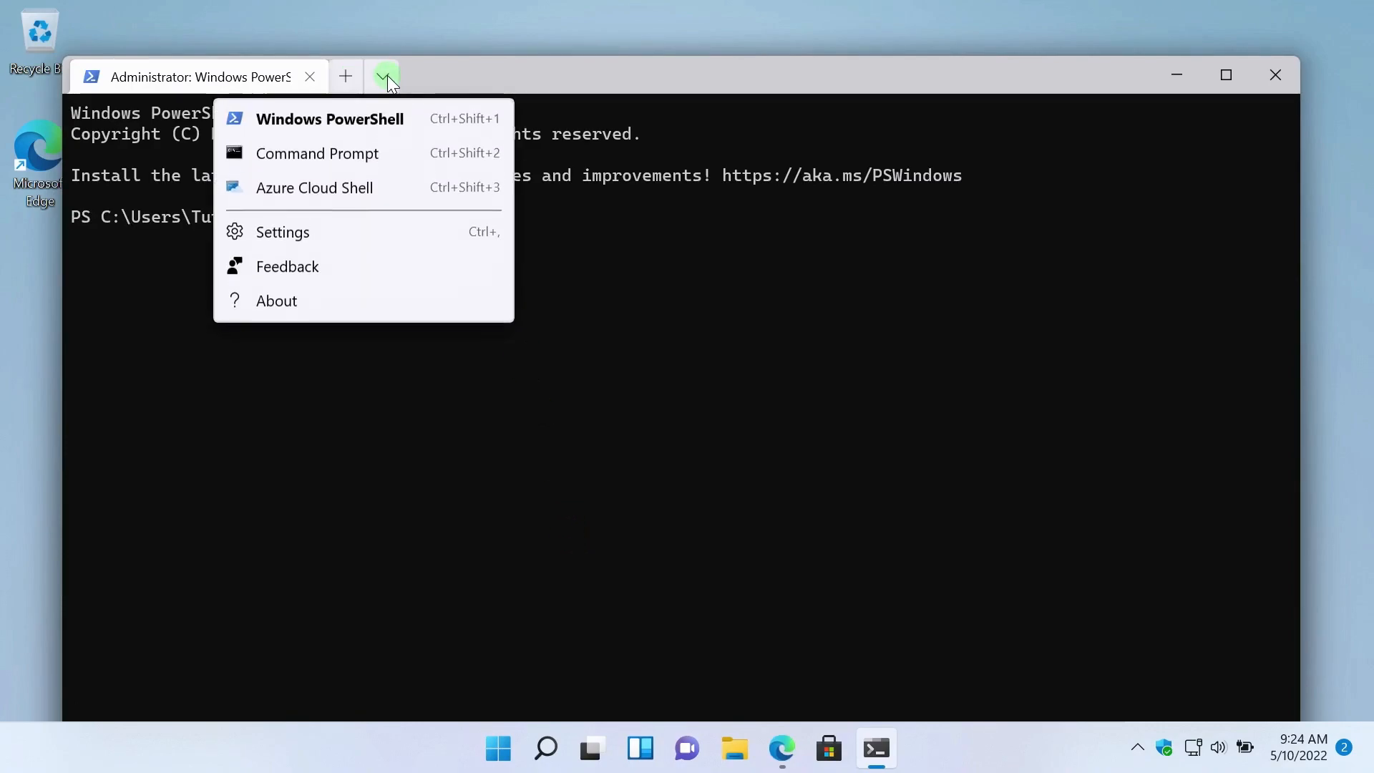
mouse_move(386, 118)
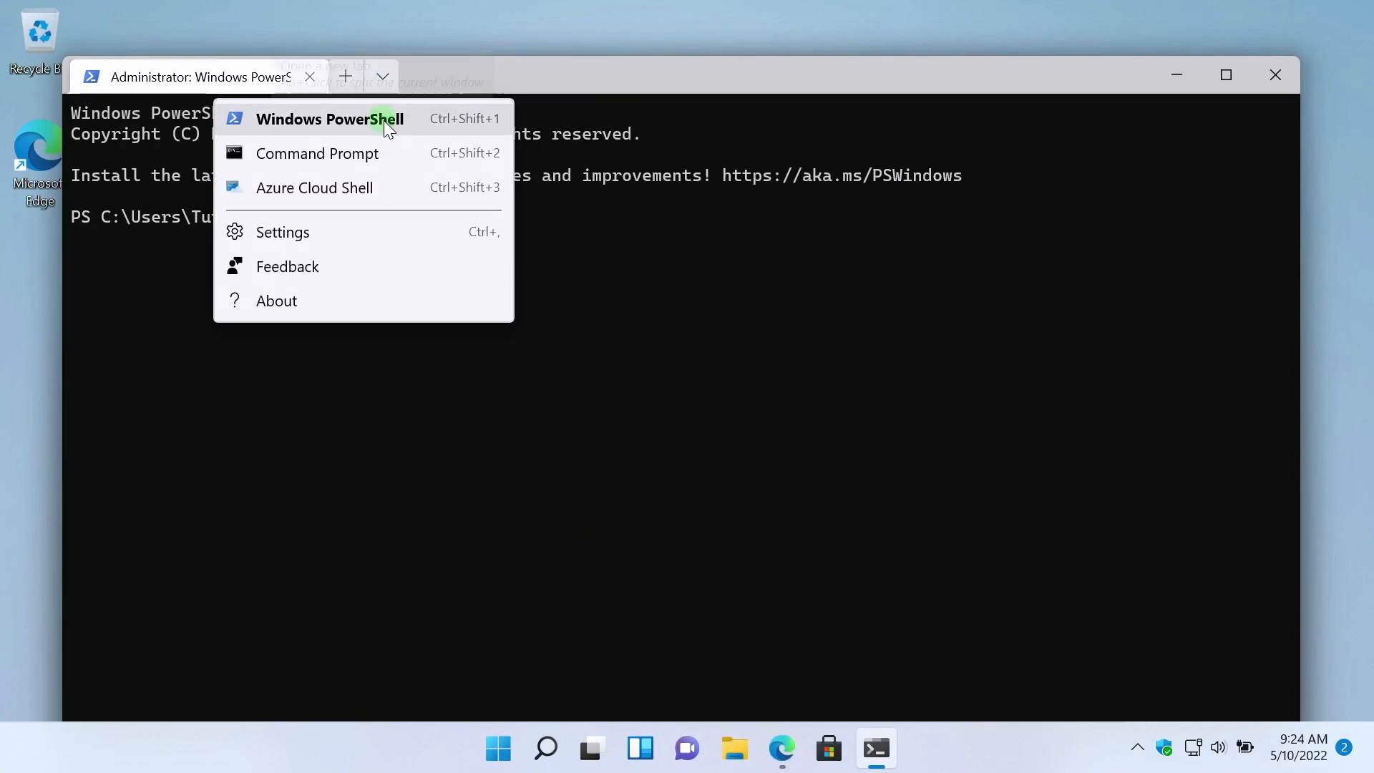
mouse_move(382, 195)
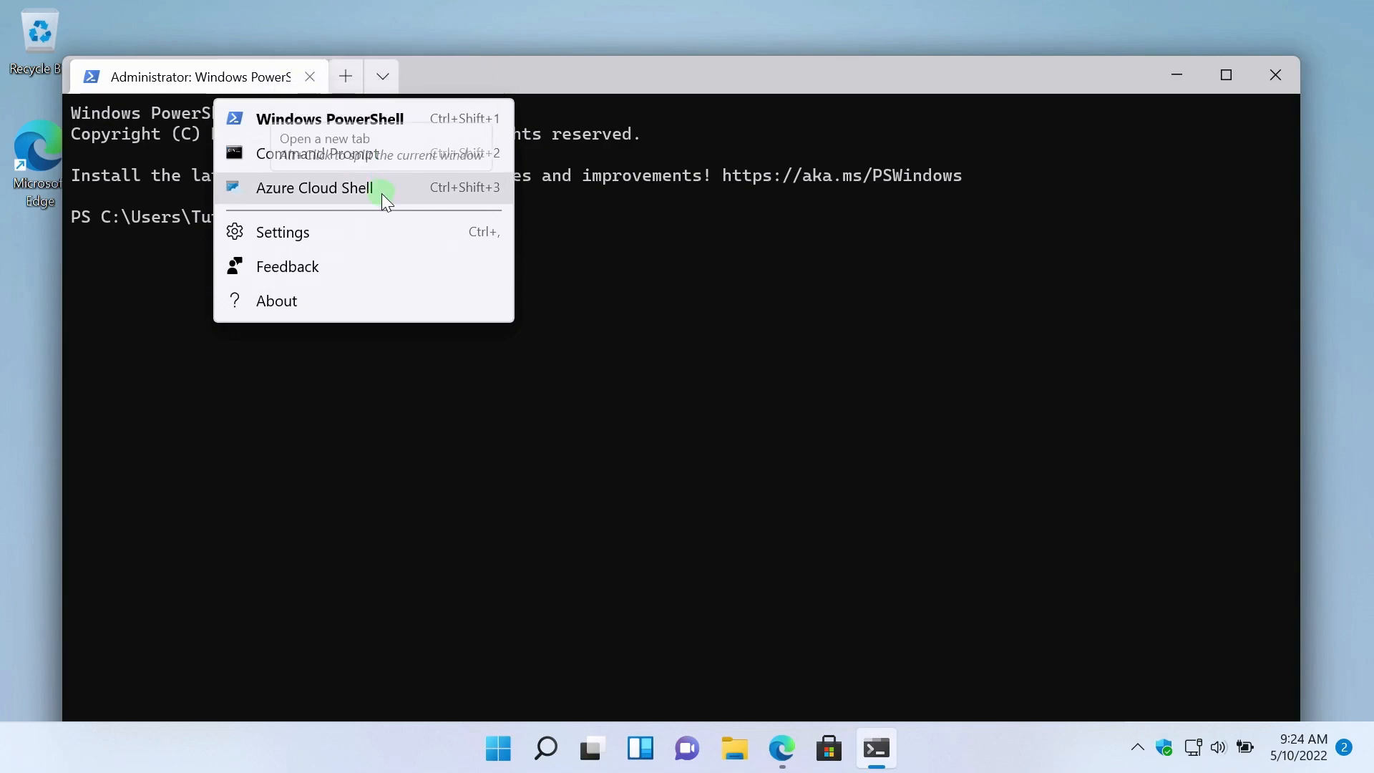
mouse_move(668, 90)
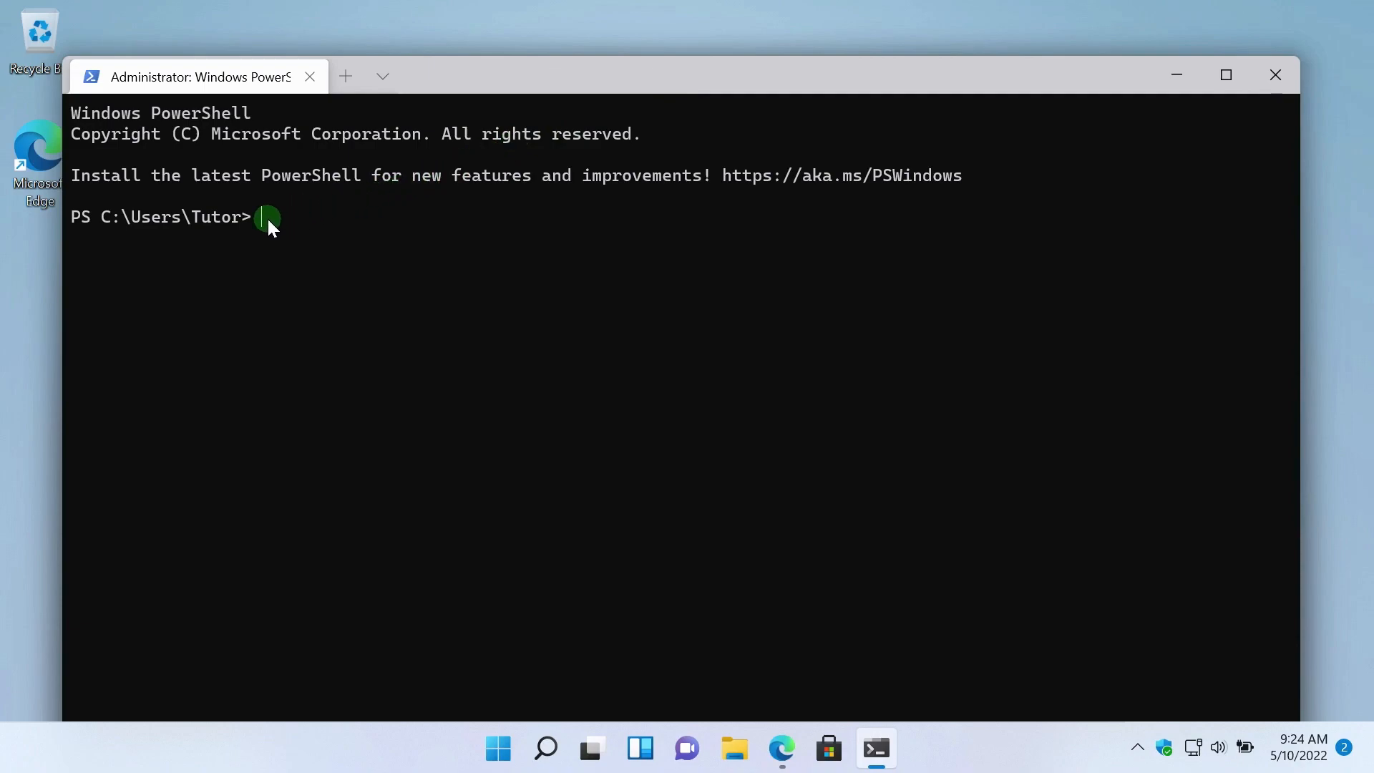
type("dism /online /export-driver /destination:")
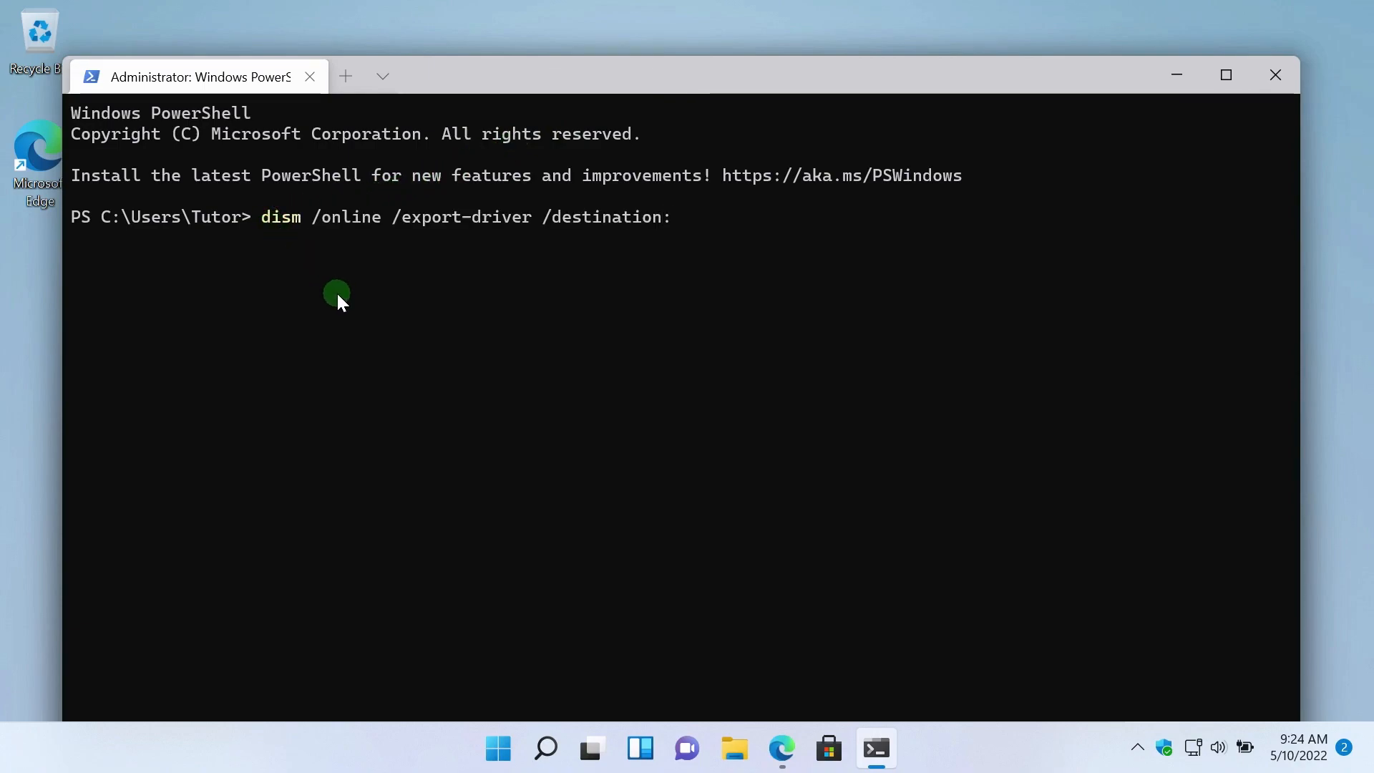
mouse_move(1190, 107)
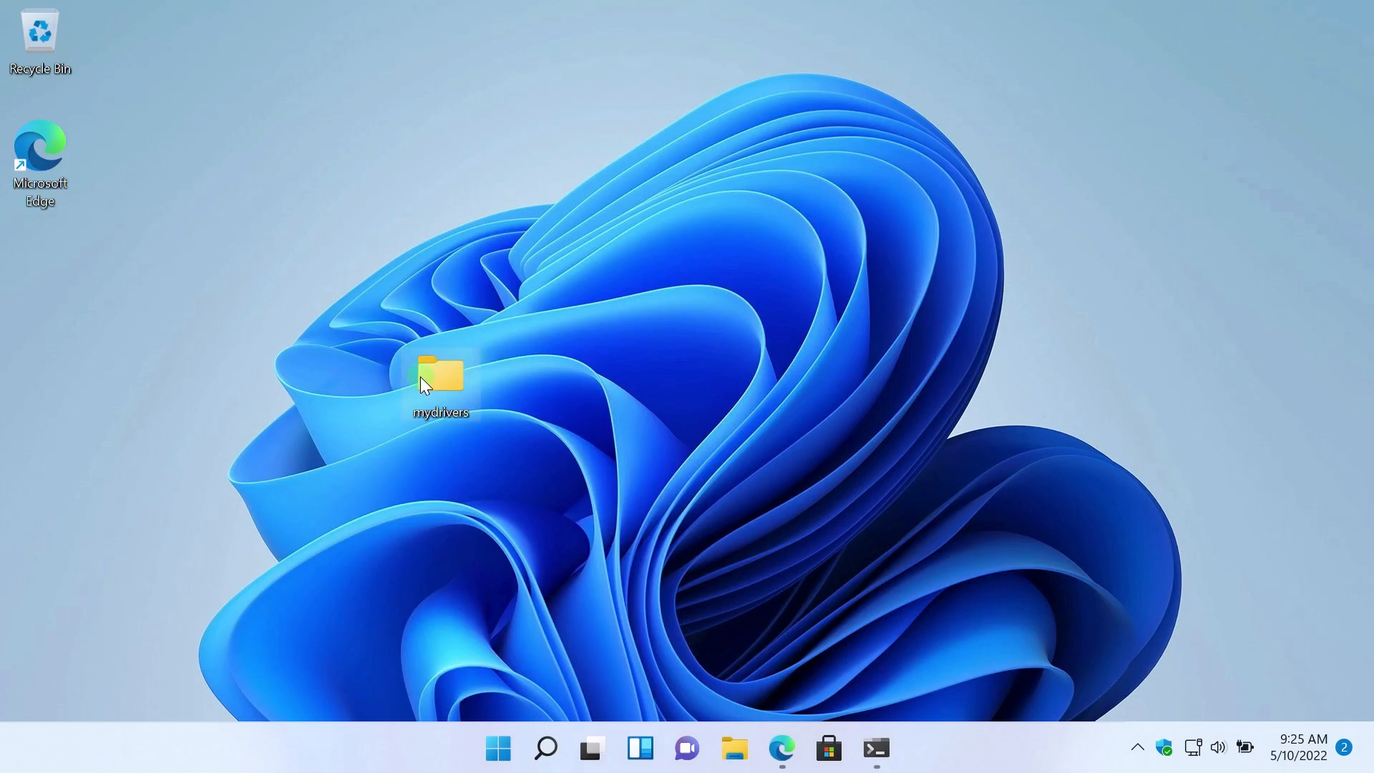
Copy the desktop mydrivers folder's full path with Copy as path.
right_click(438, 377)
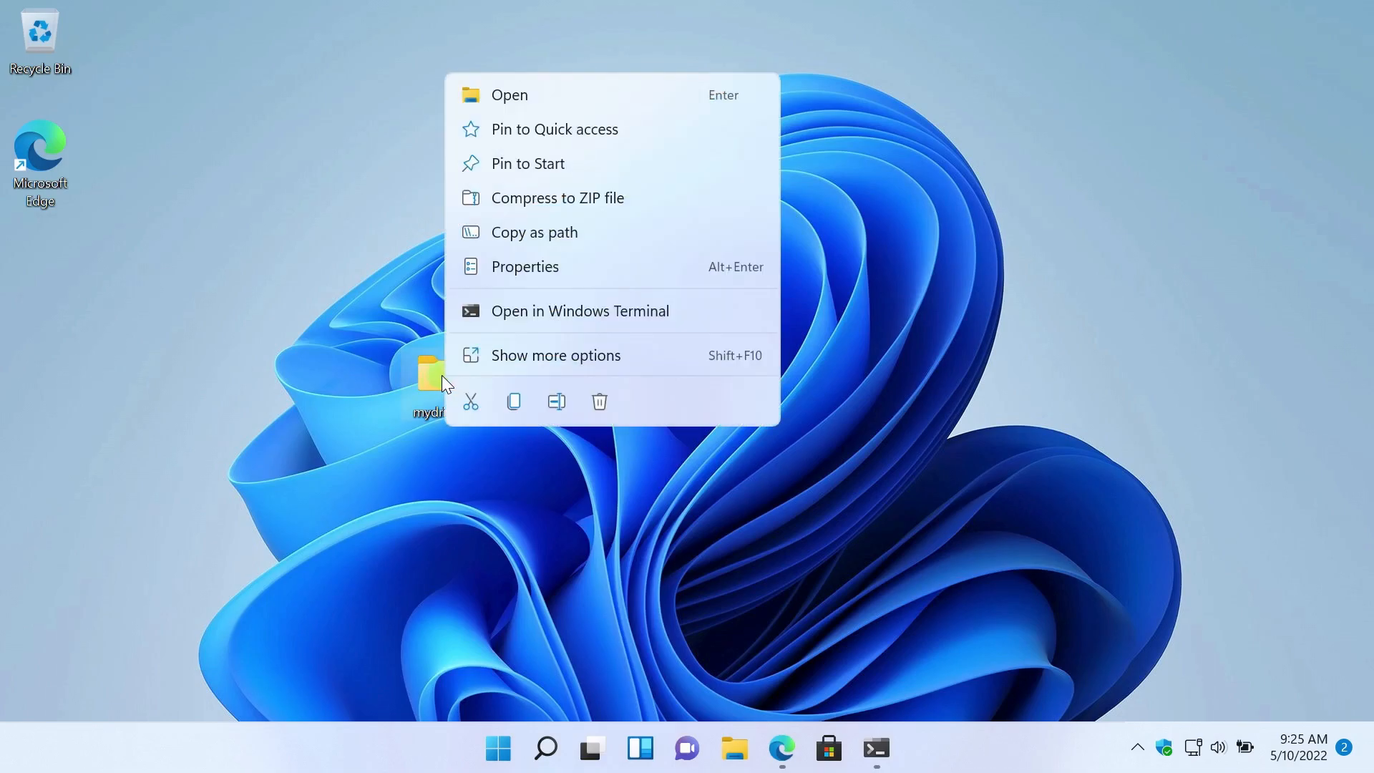
mouse_move(569, 232)
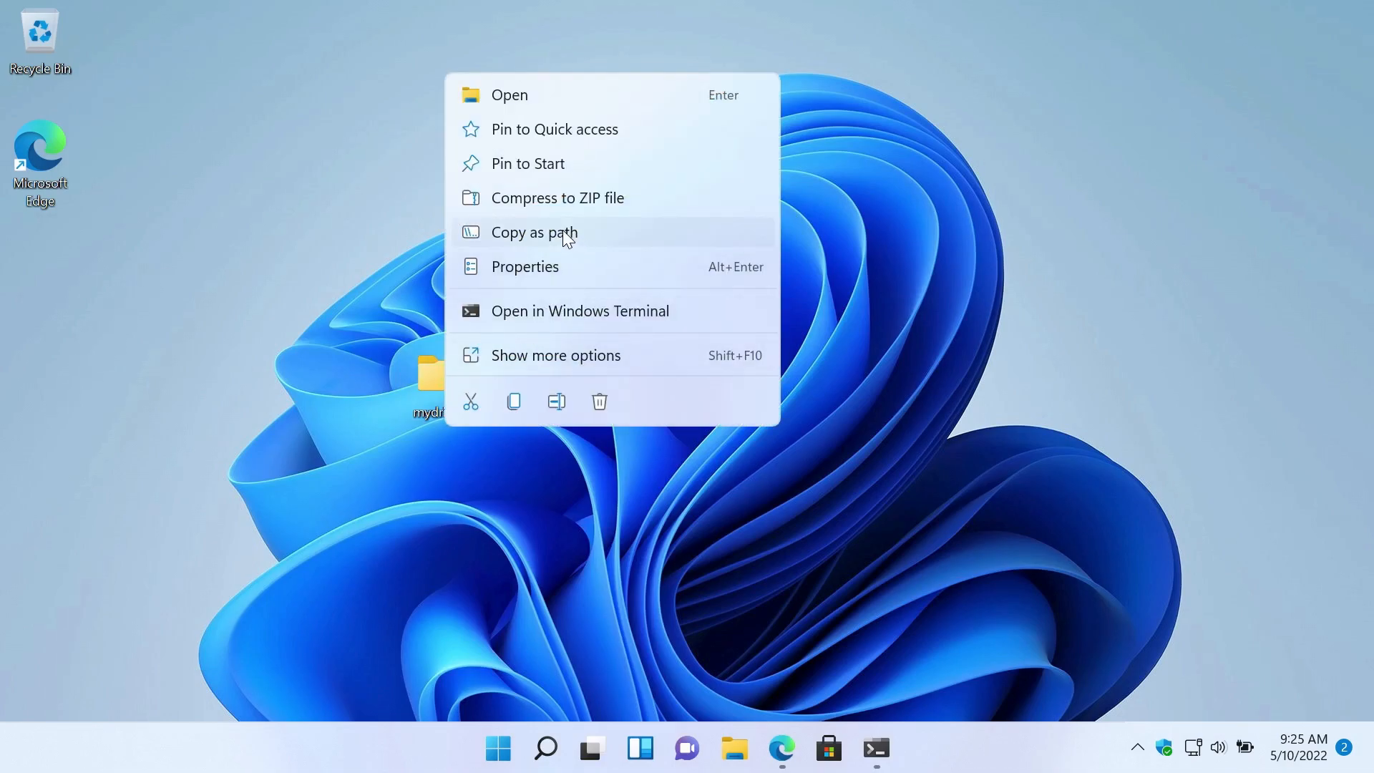
left_click(534, 232)
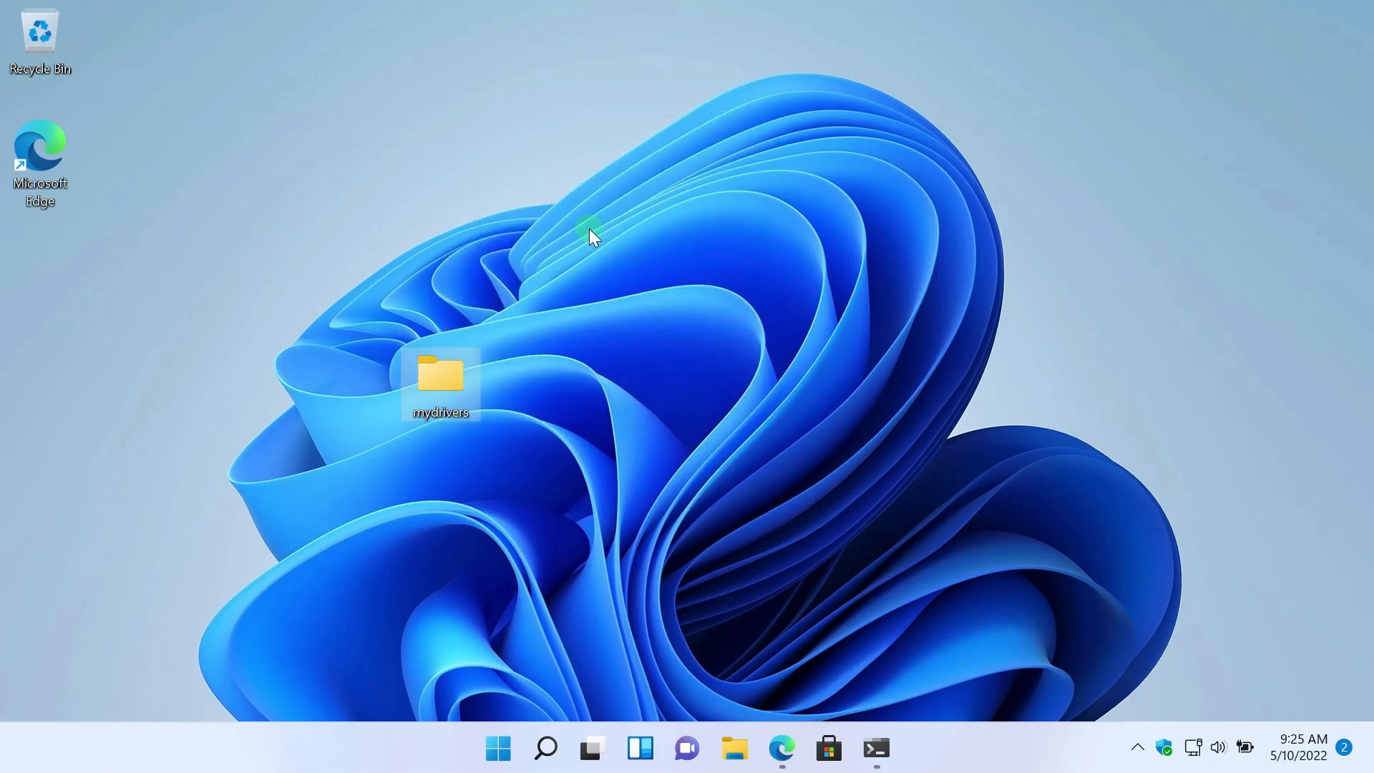
mouse_move(841, 727)
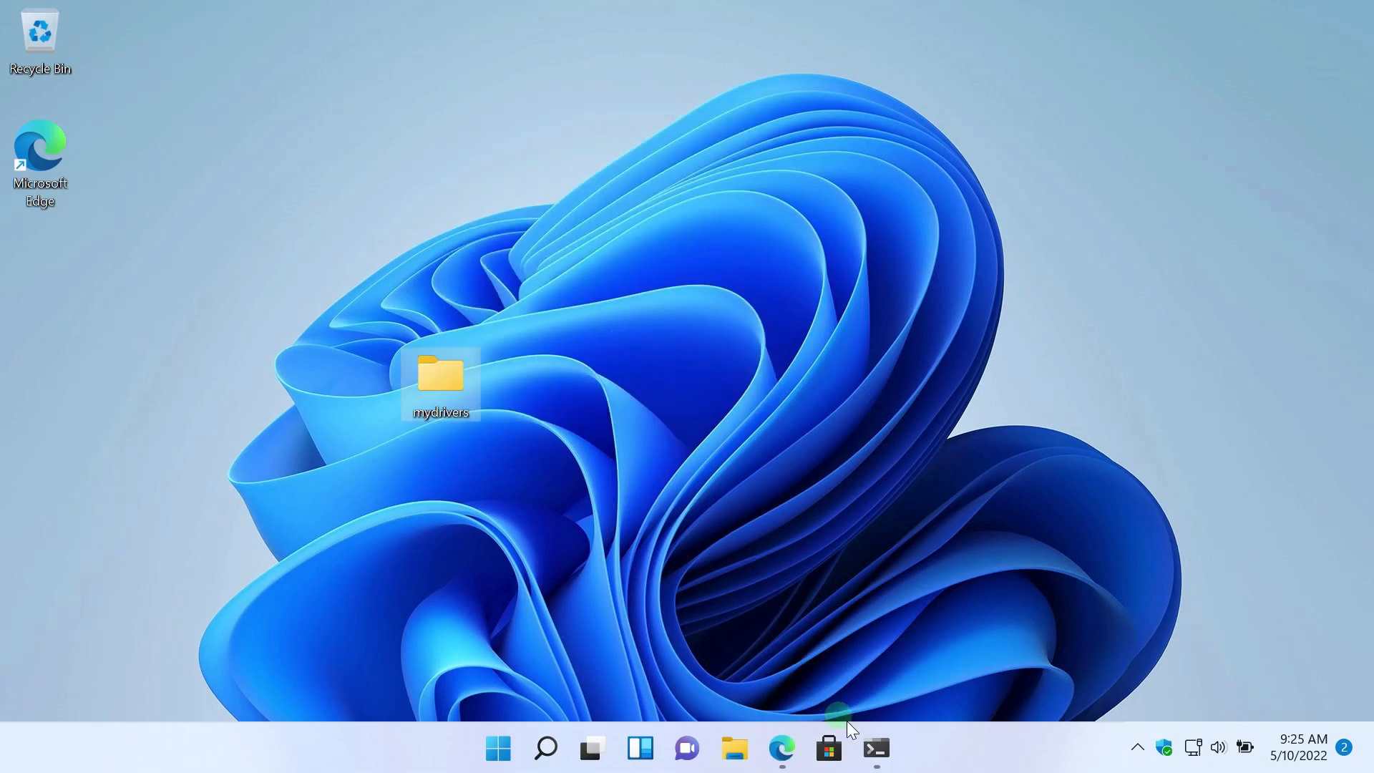
Run the DISM driver export with destination C:\Users\Tutor\Desktop\mydrivers in the admin terminal.
left_click(875, 748)
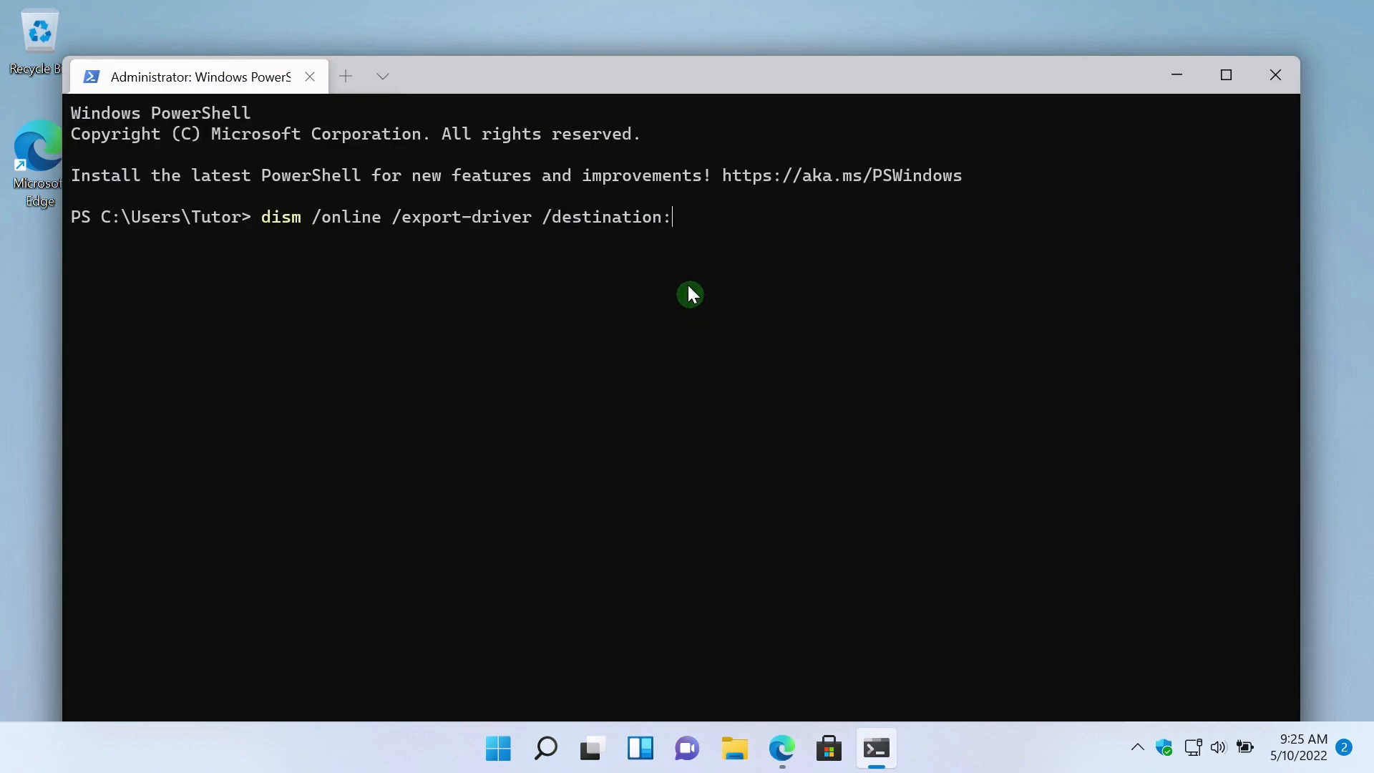
type("\"C:\\Users\\Tutor\\Desktop\\mydrivers\"")
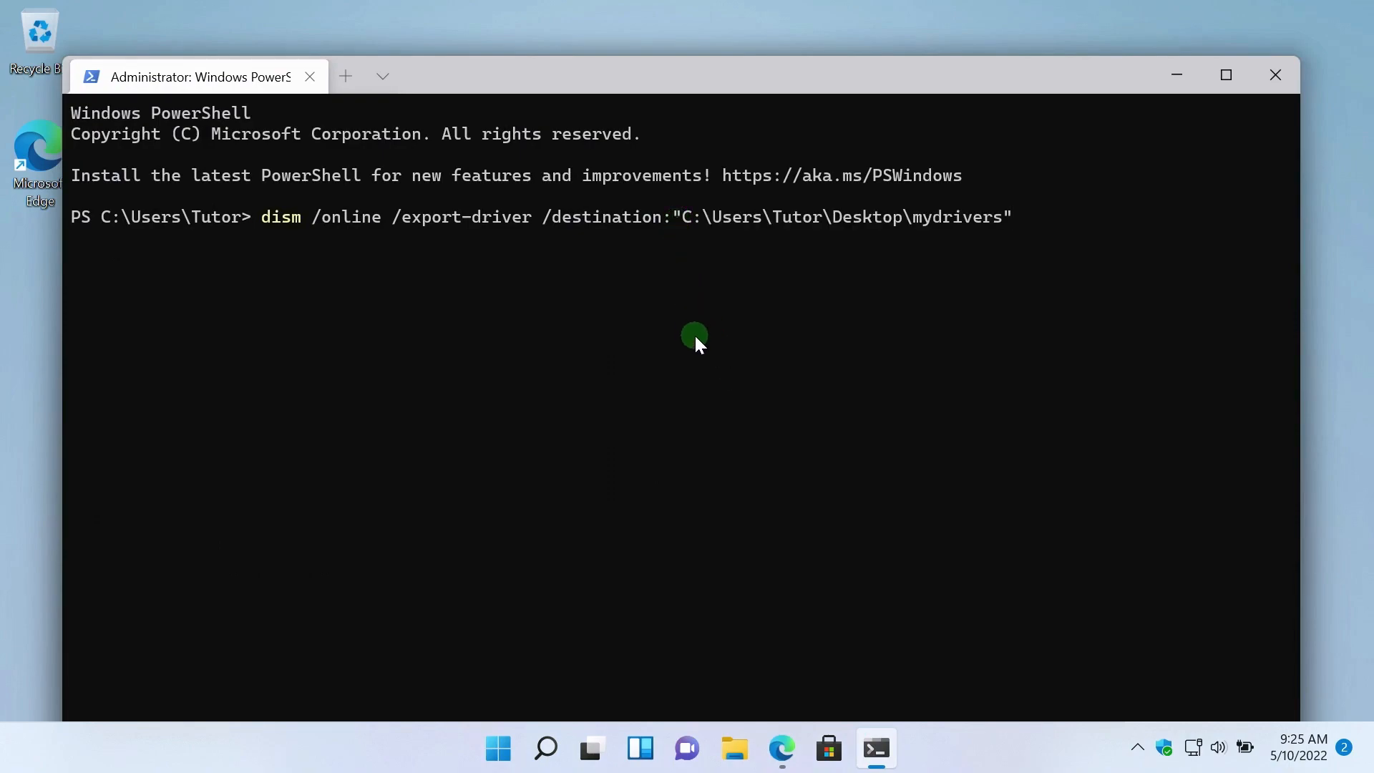
key("Return")
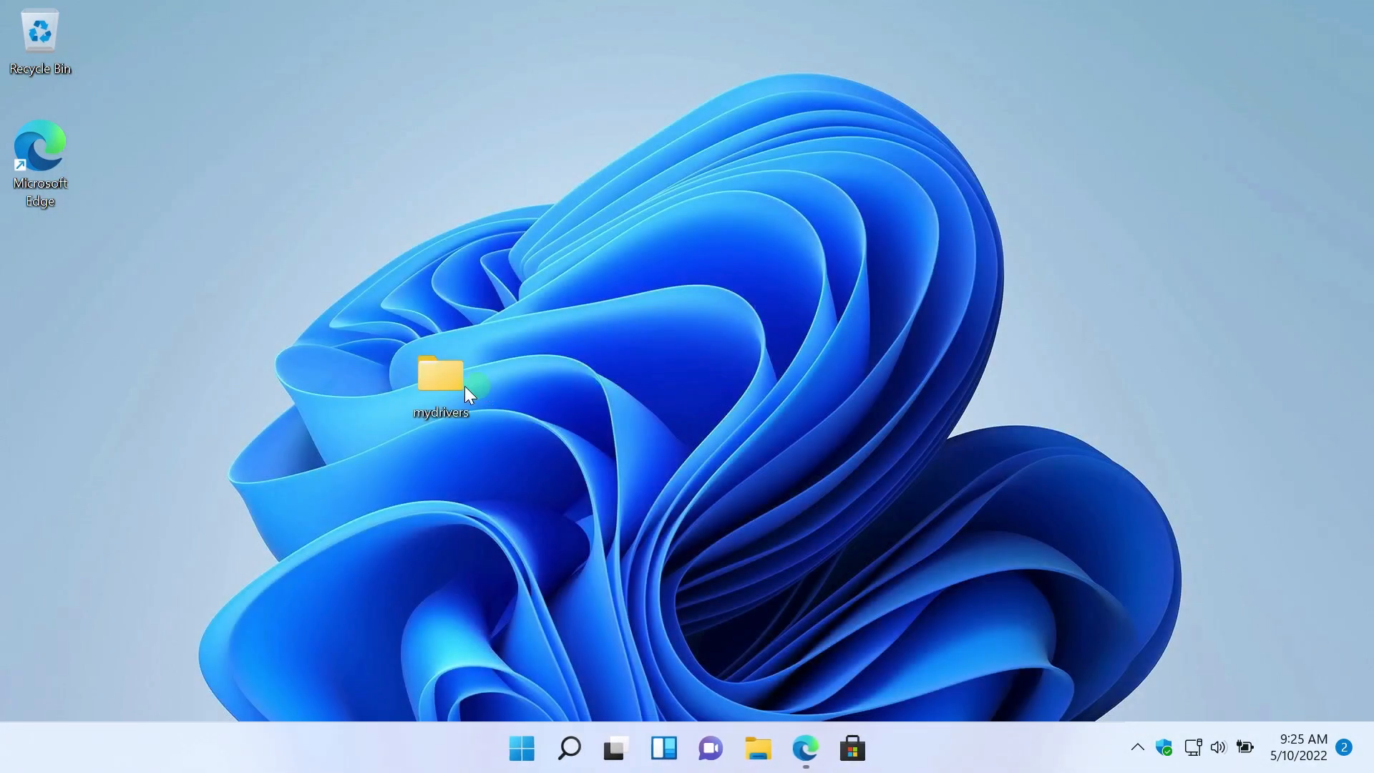
Open the desktop mydrivers folder to confirm the eight exported driver subfolders.
double_click(441, 377)
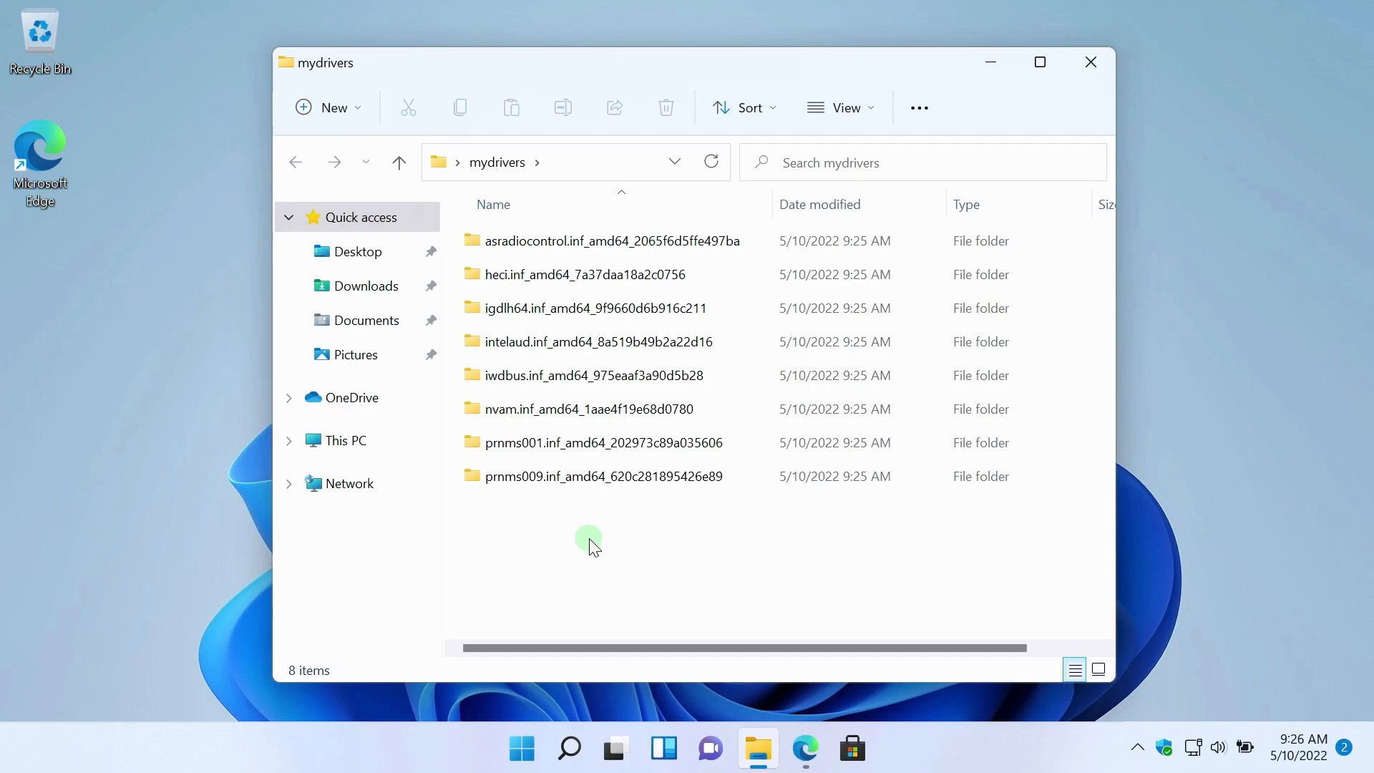
mouse_move(1117, 193)
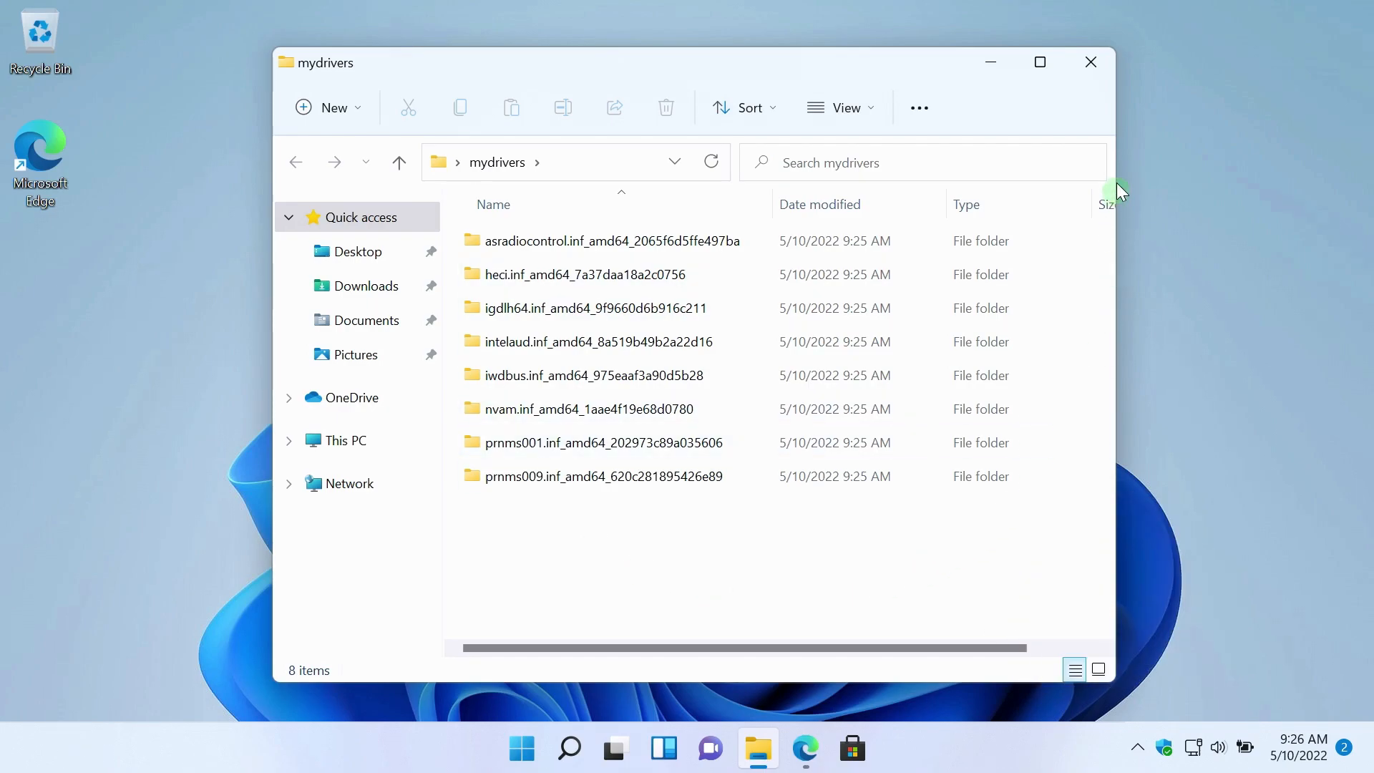